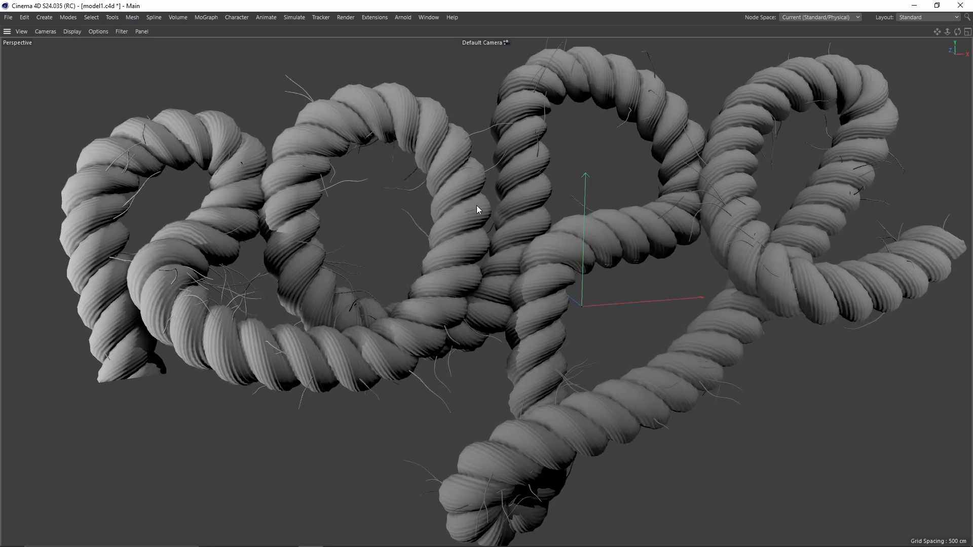
- Add a Circle spline to serve as the rope's cross-section profile
drag(478, 209, 382, 268)
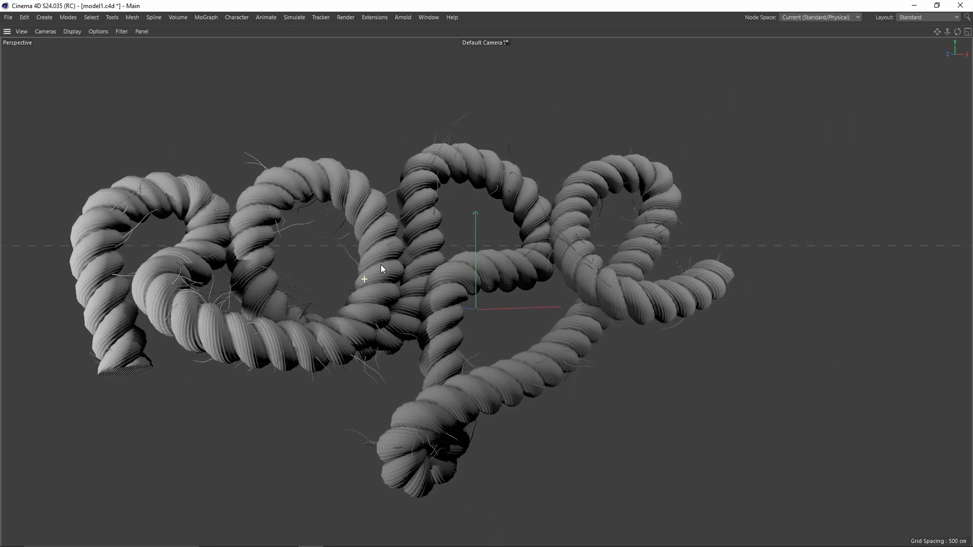
drag(382, 267, 500, 298)
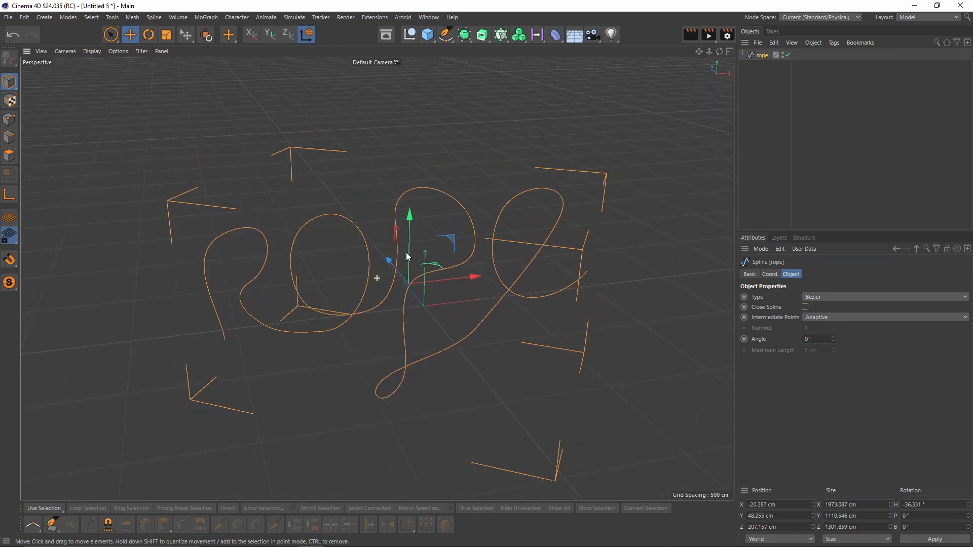
click(445, 35)
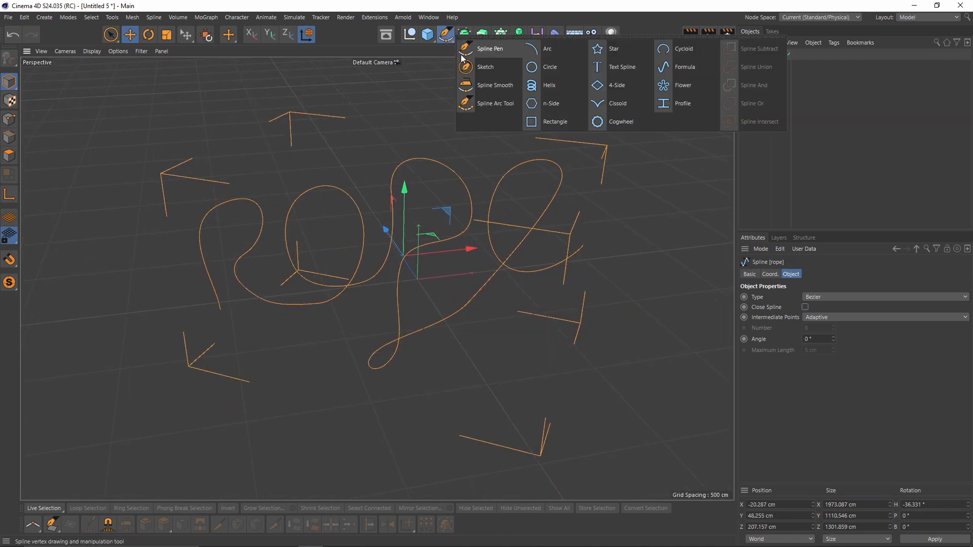
click(549, 67)
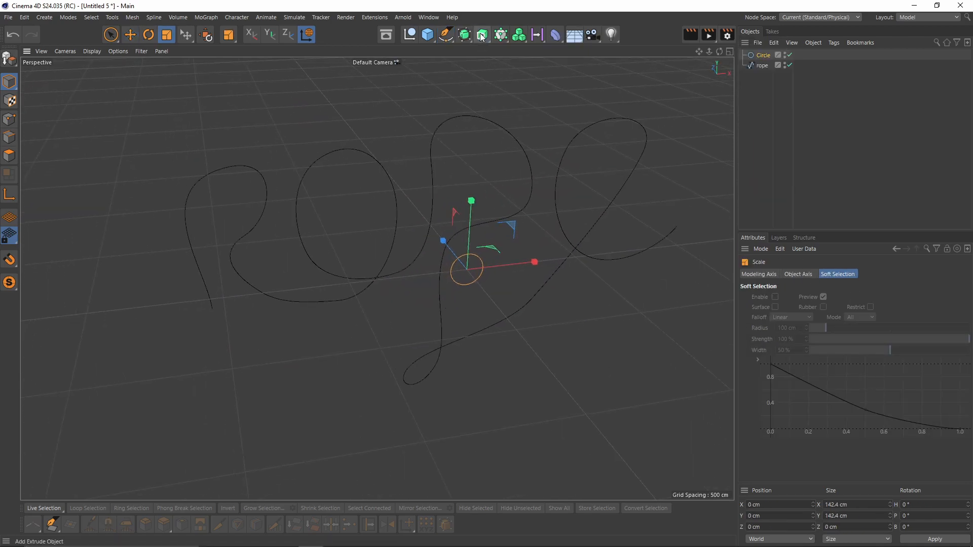
- Add a Sweep generator and select the rope spline to feed into it
click(482, 34)
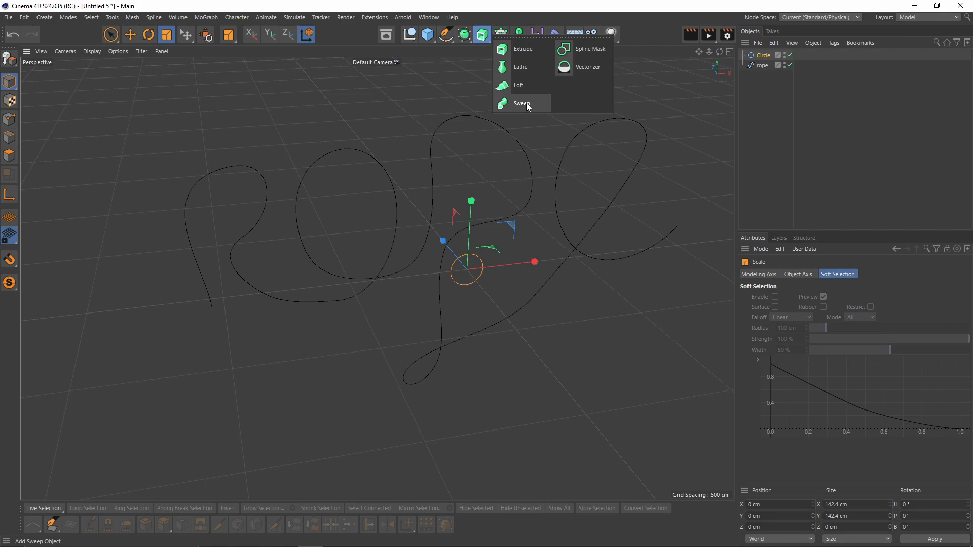
click(523, 103)
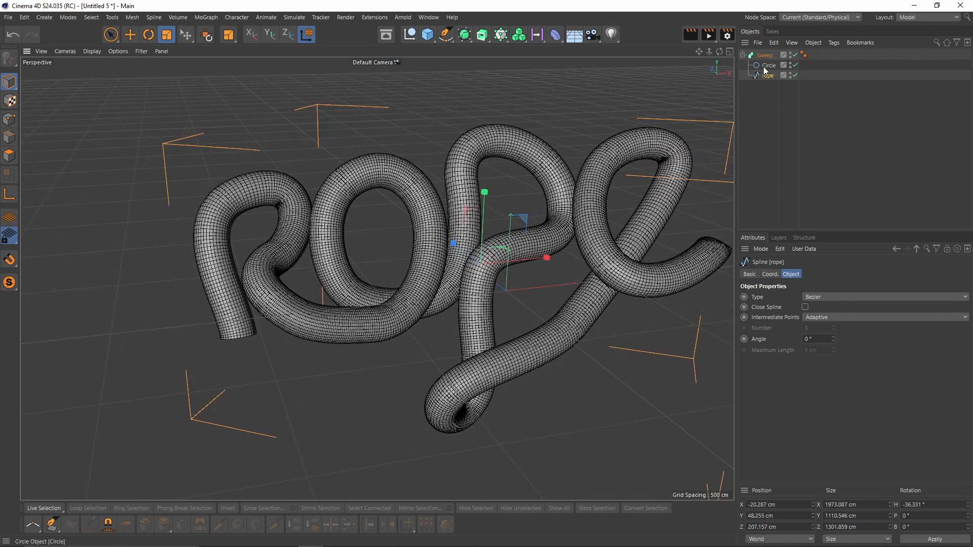
click(770, 65)
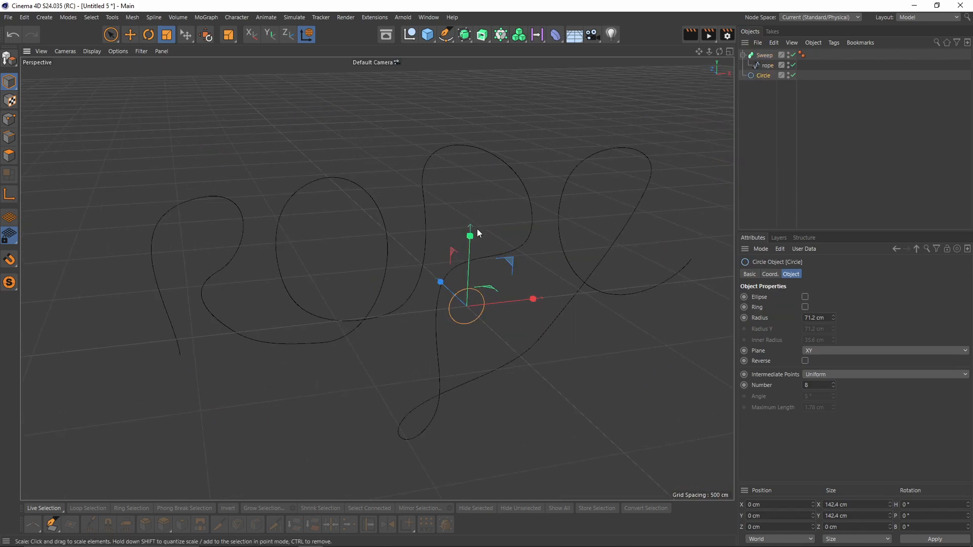
- Clone the Circle with a MoGraph Cloner grid of 2 at size 84 for a two-circle profile
click(501, 35)
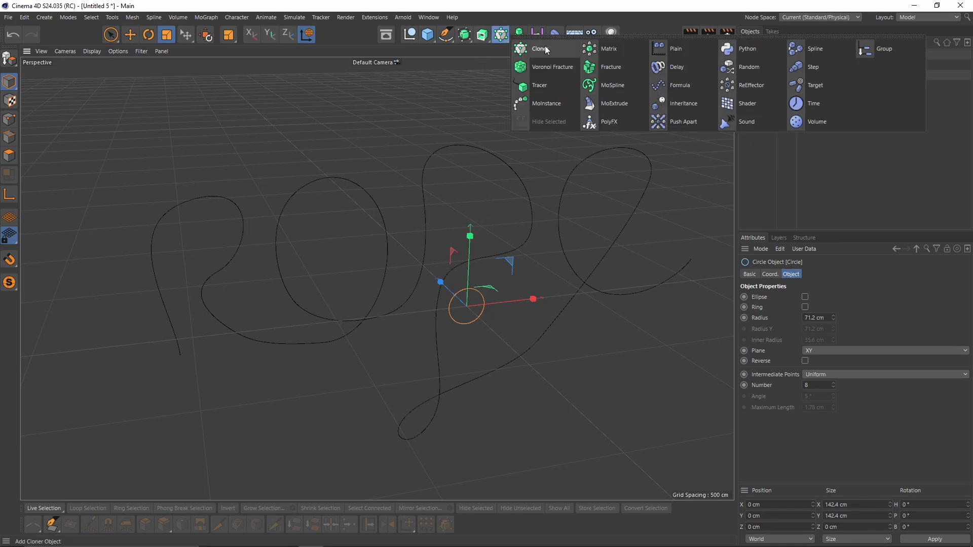
click(540, 48)
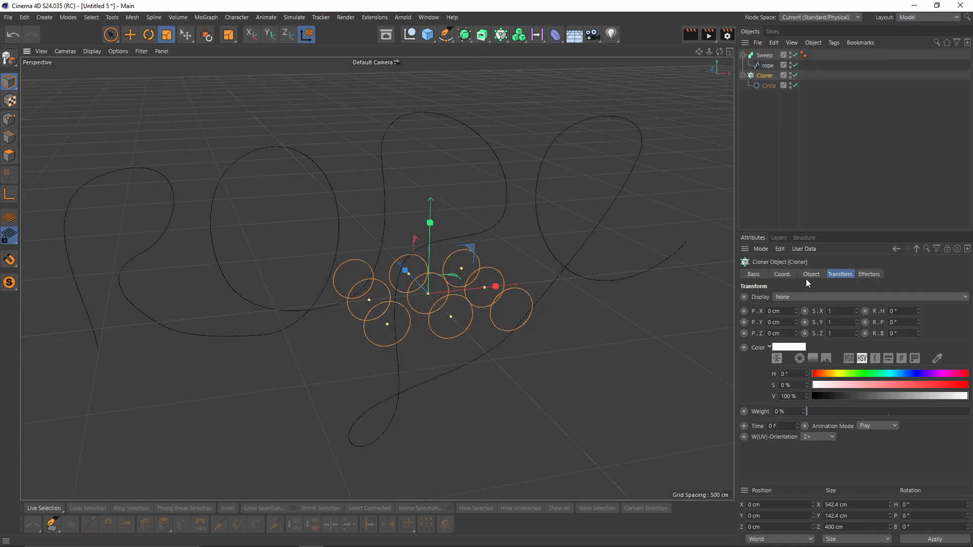
click(811, 273)
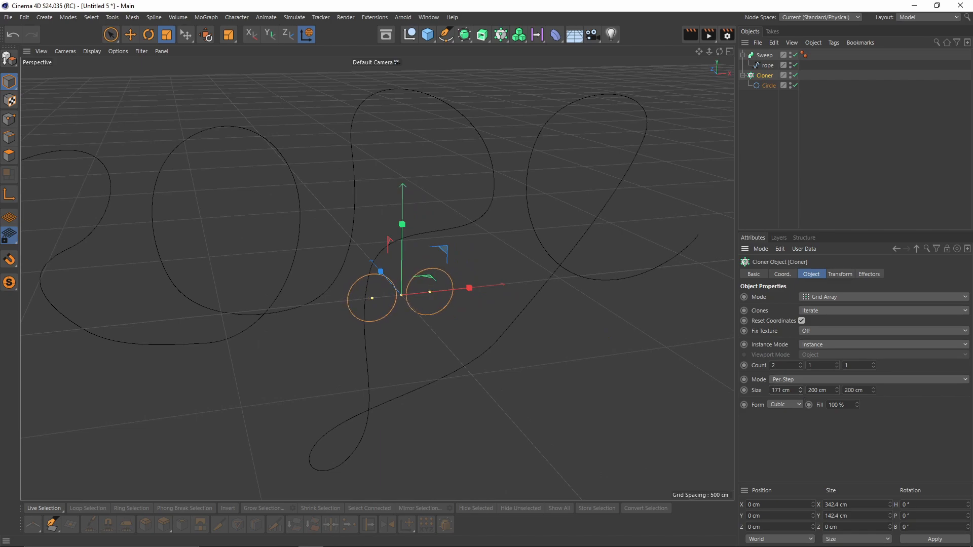
text(84)
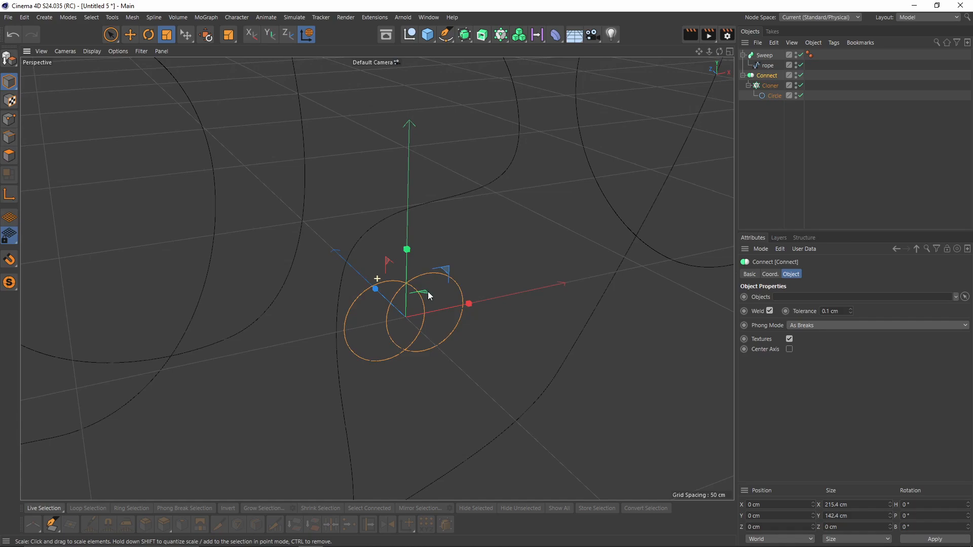
- Place the Connect profile inside the Sweep and raise its Rotation To value to twist the tube
click(747, 75)
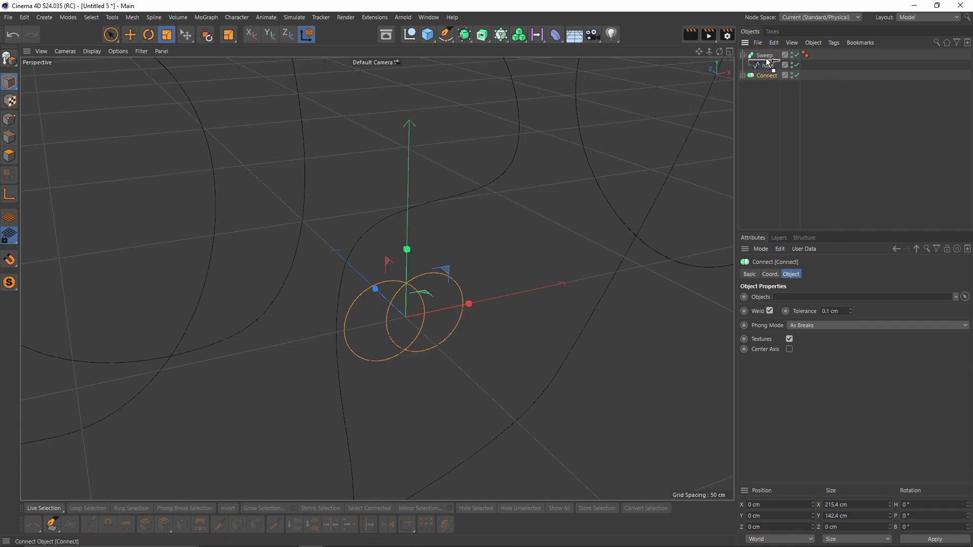
click(764, 55)
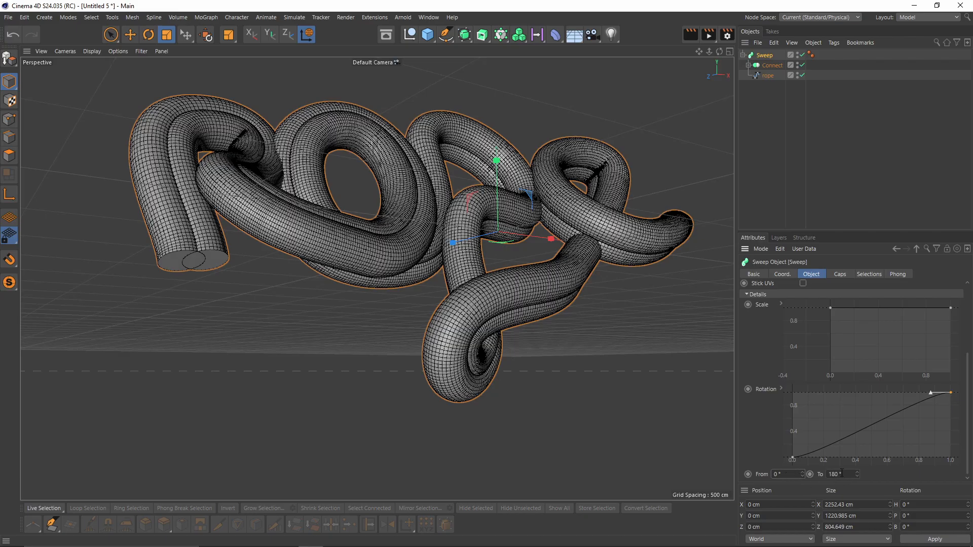
text(396)
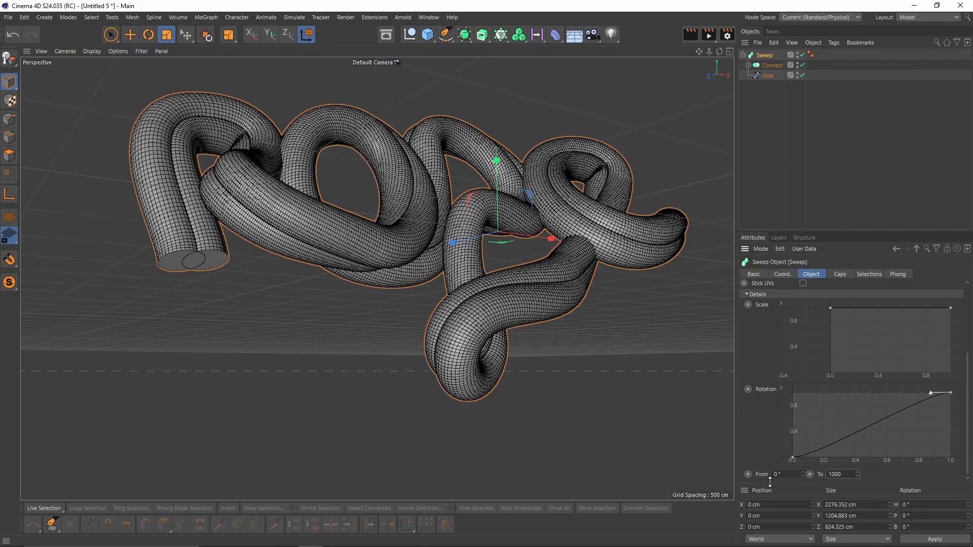
text(10000 °)
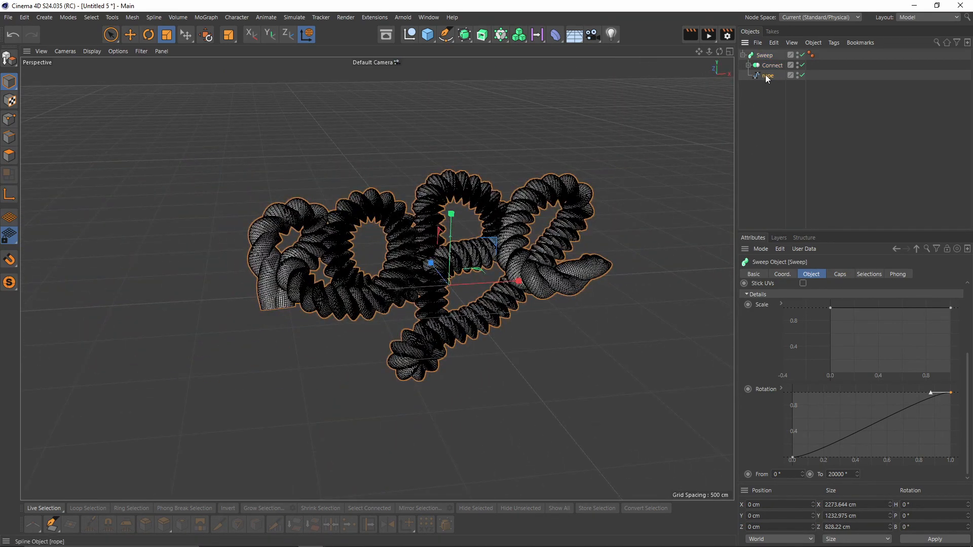
- Set the rope spline's Intermediate Points angle to 1° for finer coils
click(767, 75)
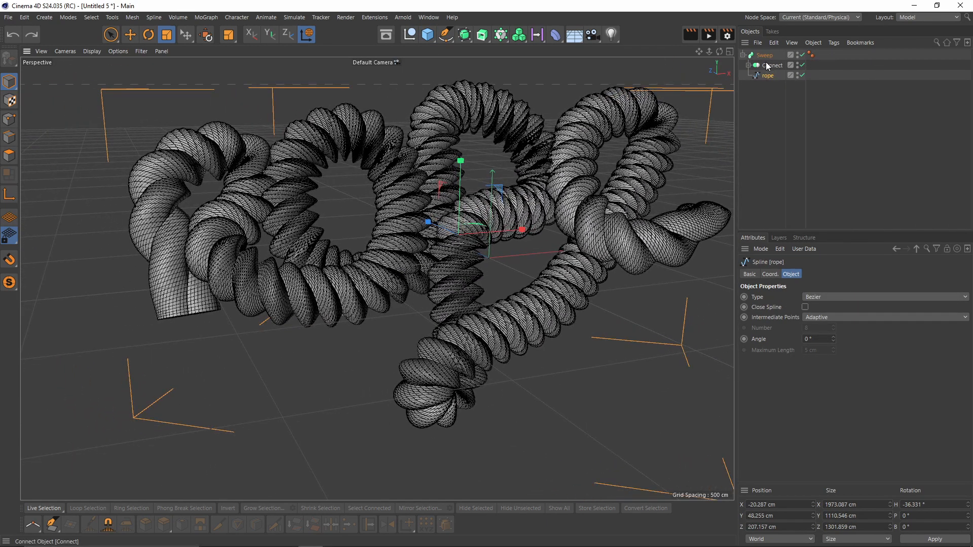
click(764, 55)
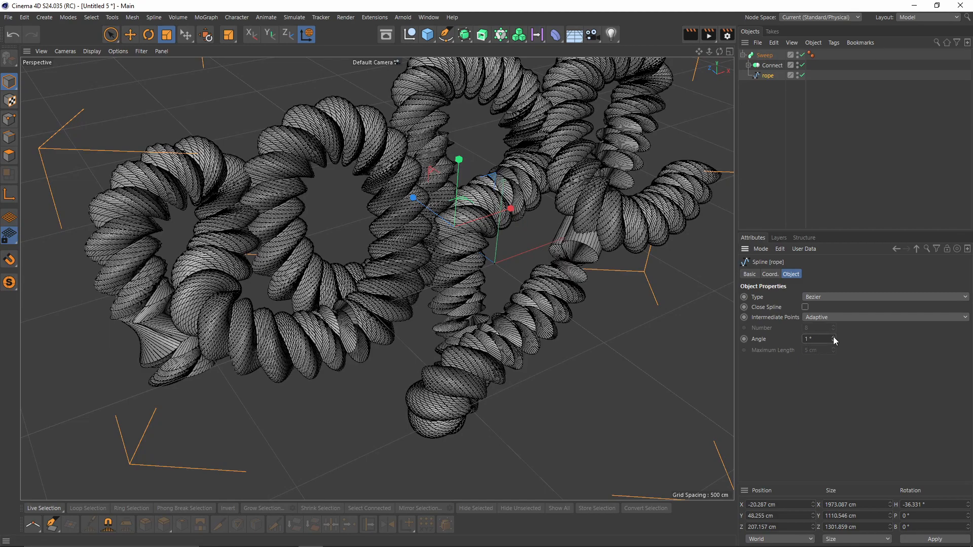
scroll(down, 3)
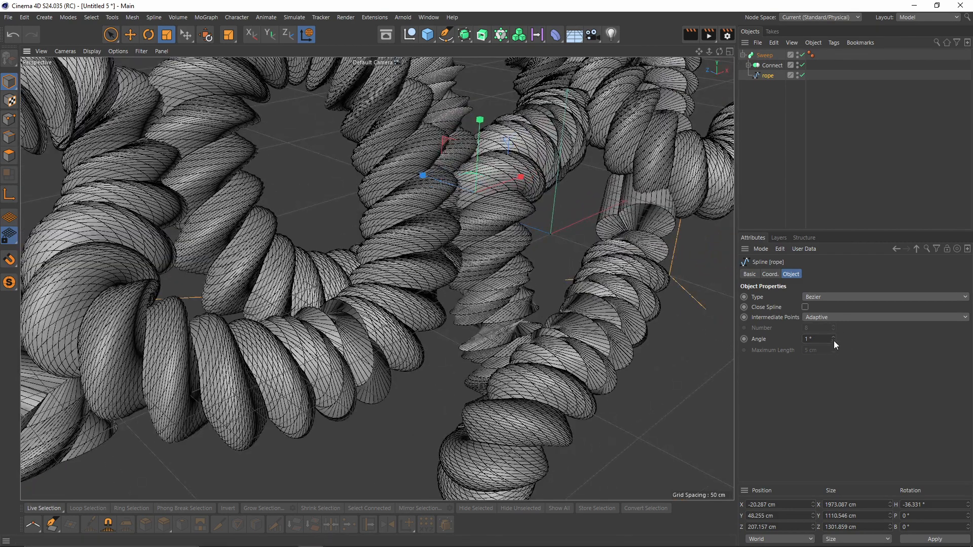
click(833, 342)
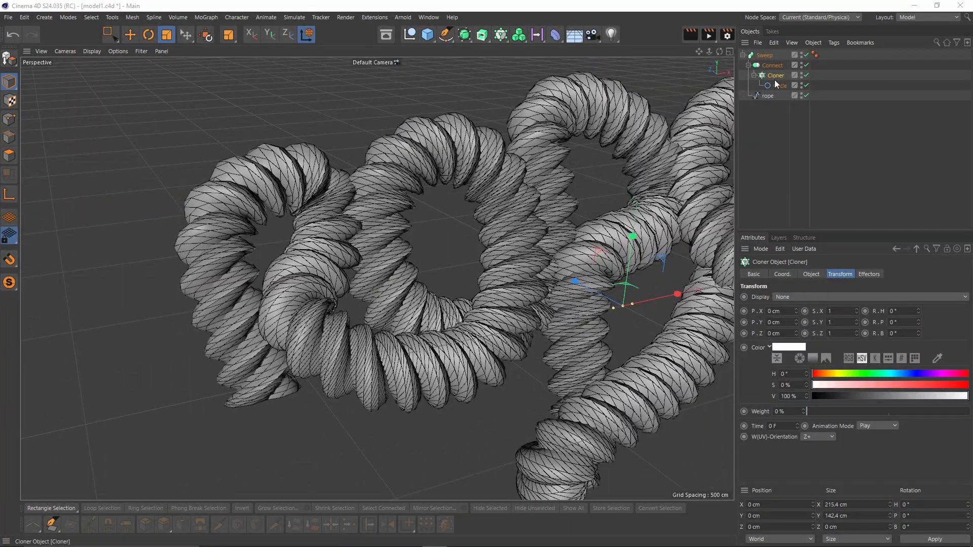
- Reduce Cloner spacing to 46 cm, adjust Circle radius and scale strands to S.Y 1.07
click(780, 85)
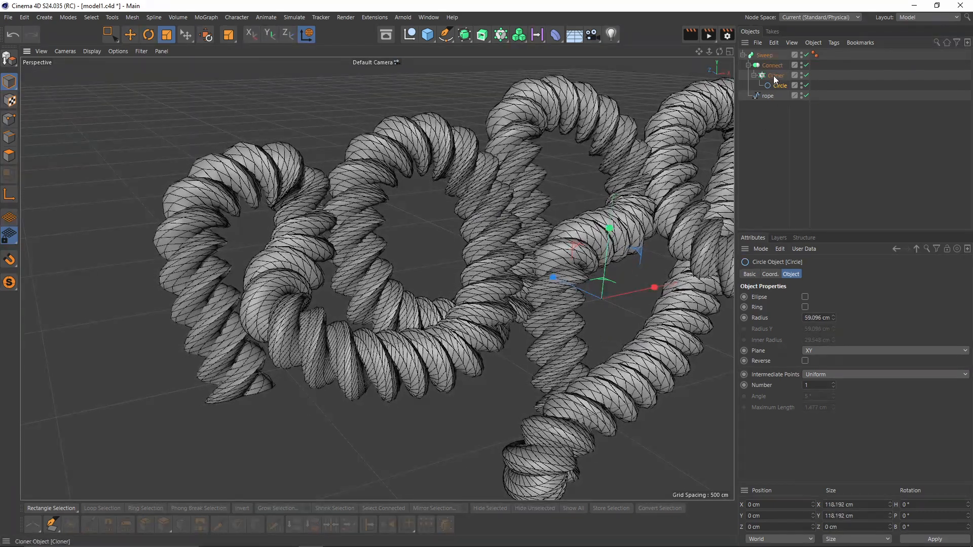
click(774, 75)
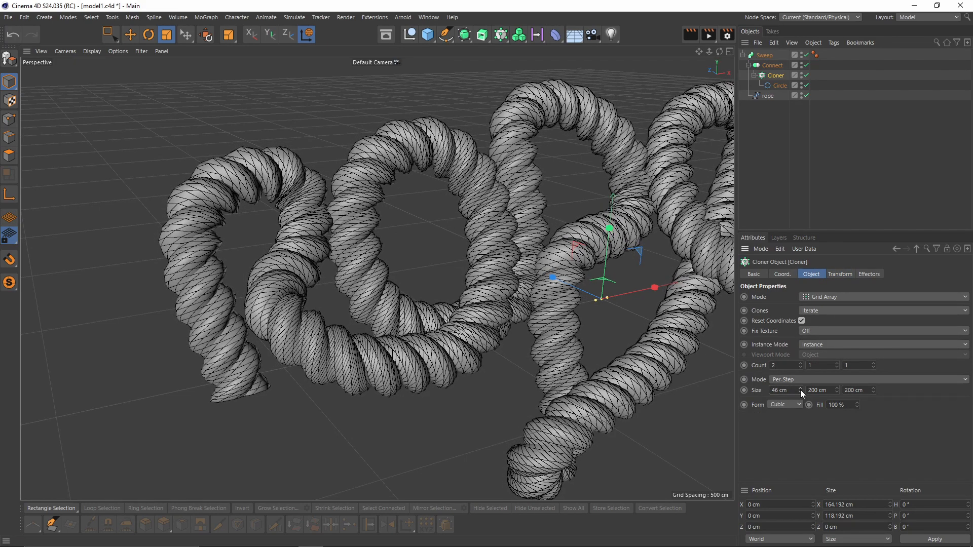
click(839, 273)
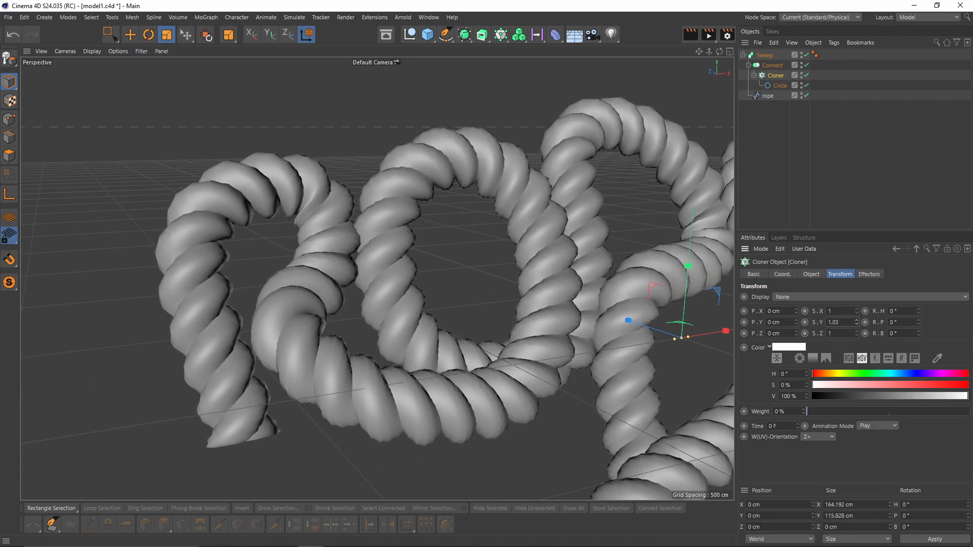
click(779, 86)
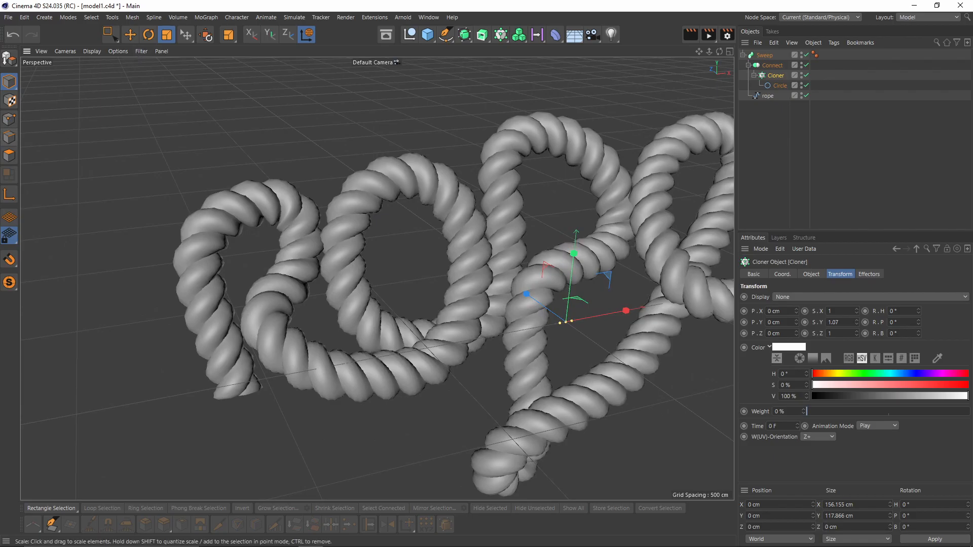
click(117, 50)
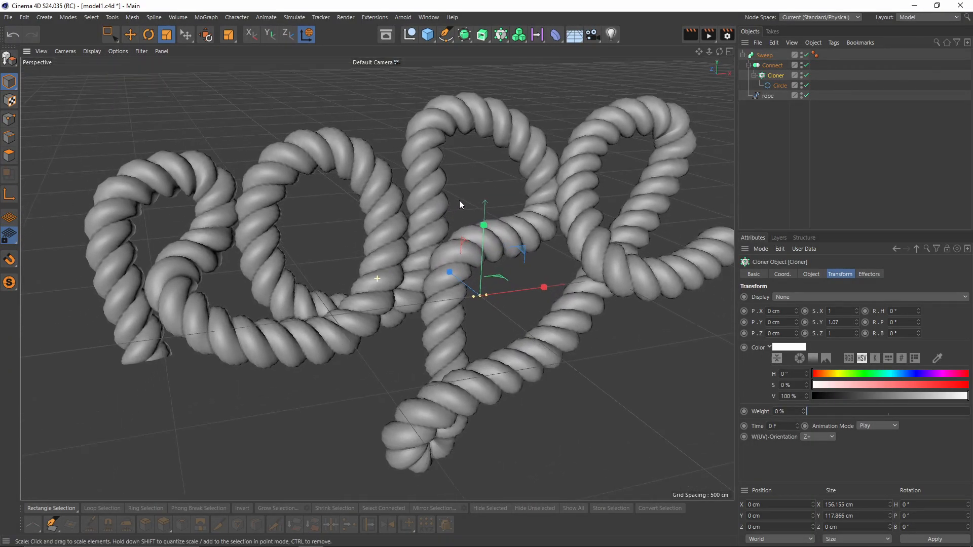
drag(459, 204, 432, 246)
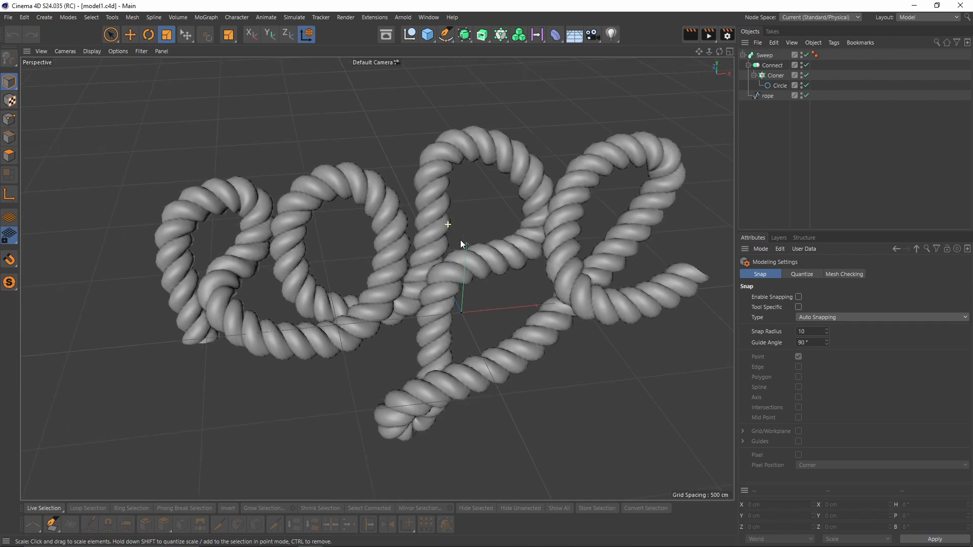
- Select the rope Sweep and bring up the Simulate menu's hair commands
click(767, 55)
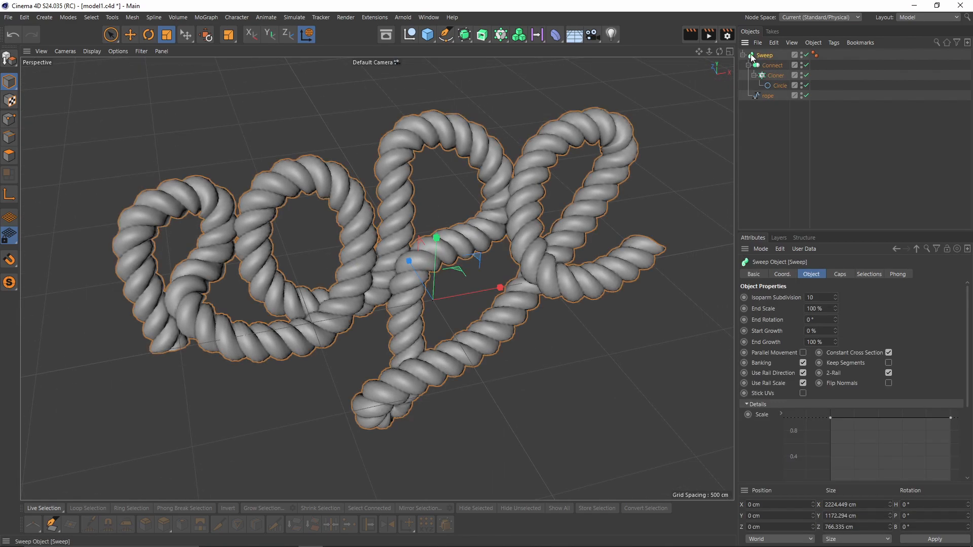
click(294, 17)
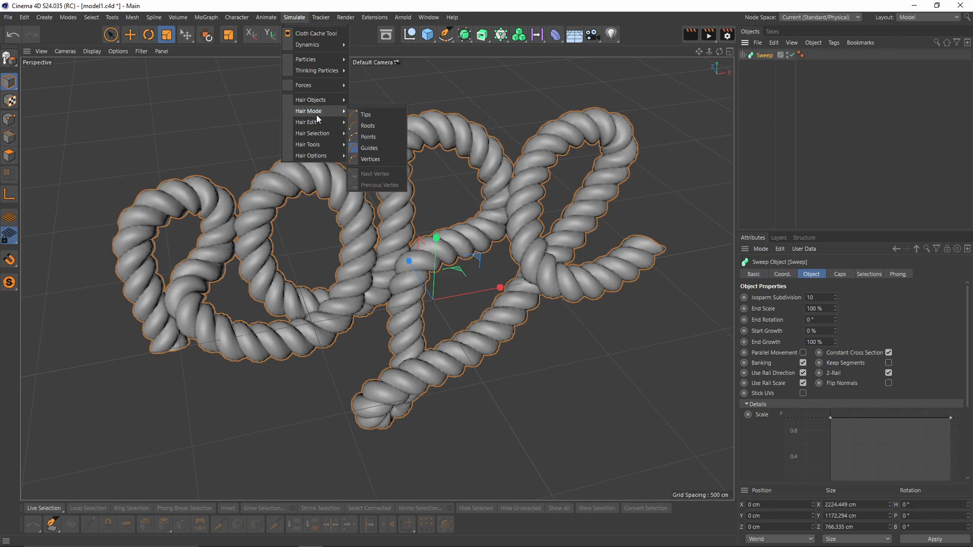
mouse_move(310, 100)
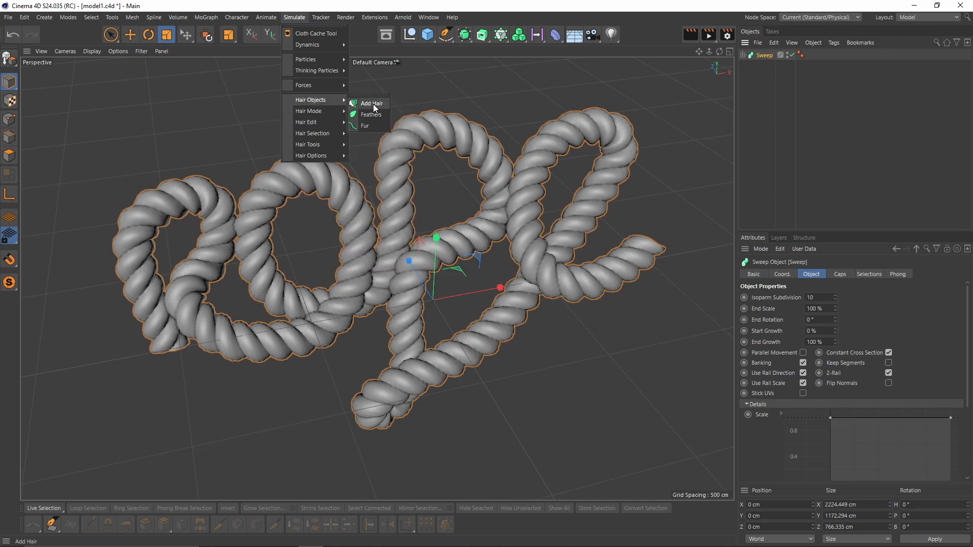
- Grow hair on the rope and set its generate type to Spline
click(371, 103)
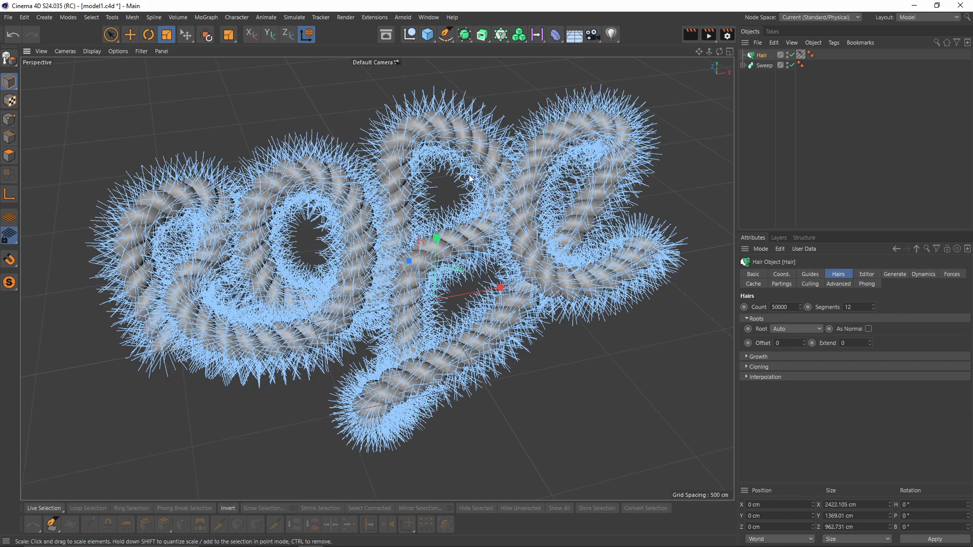
click(894, 273)
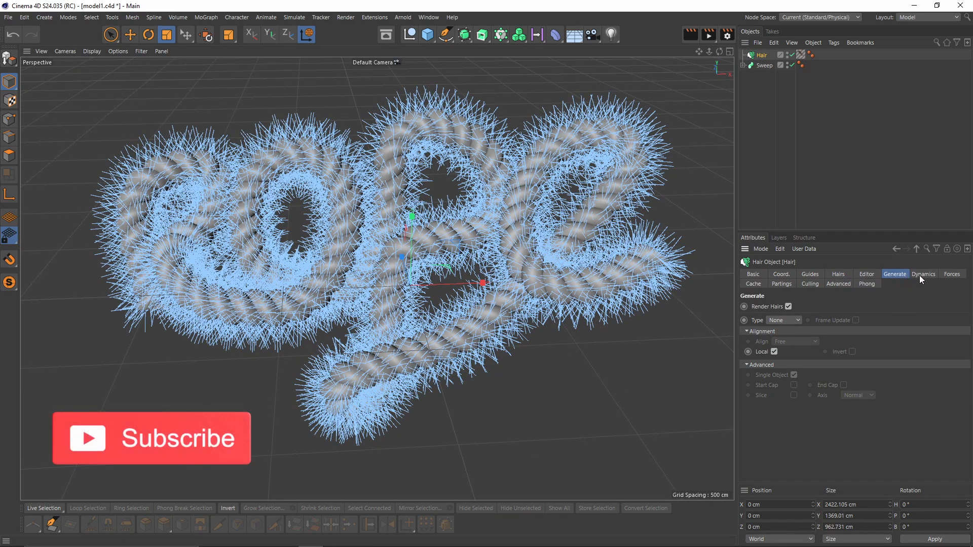
click(796, 319)
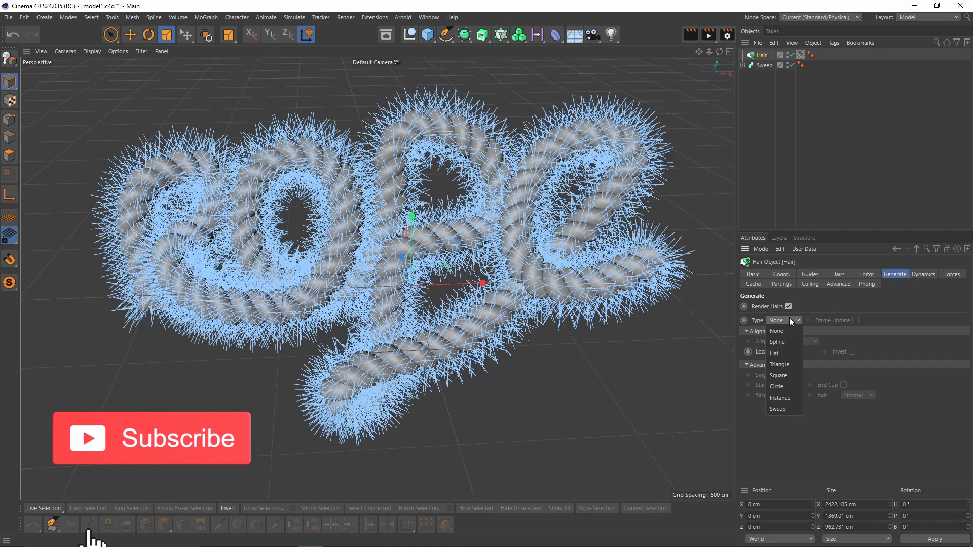
click(778, 342)
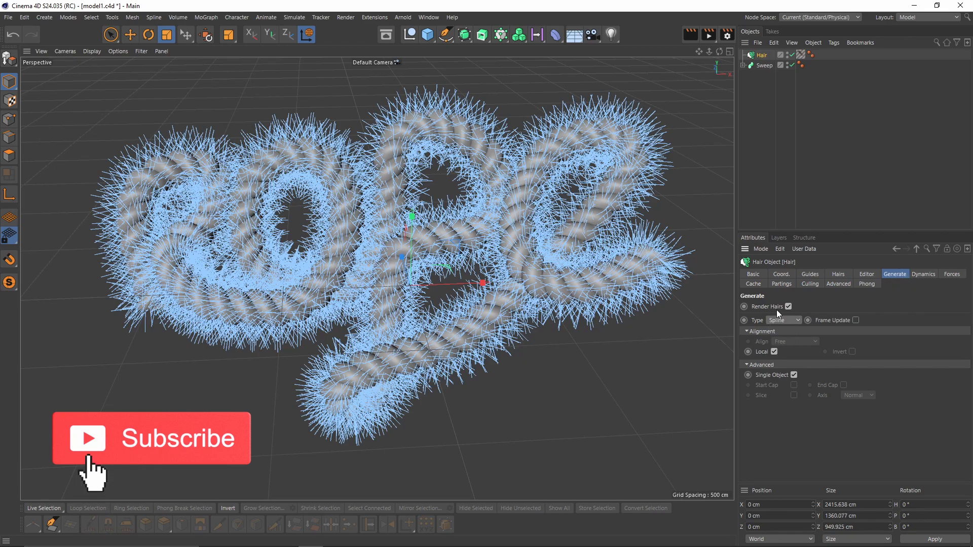
click(867, 273)
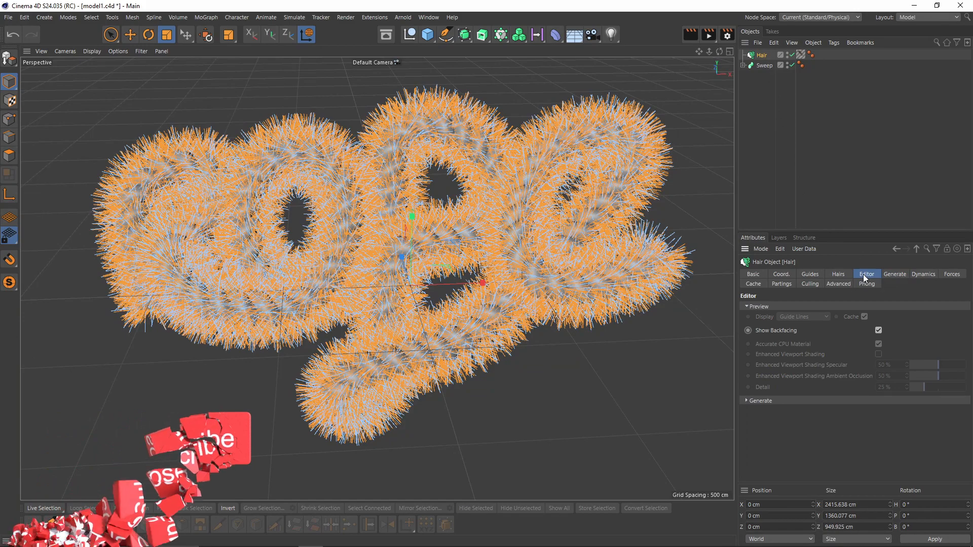
- Set the hair Guides count to 100 and Hairs count to 250
click(808, 274)
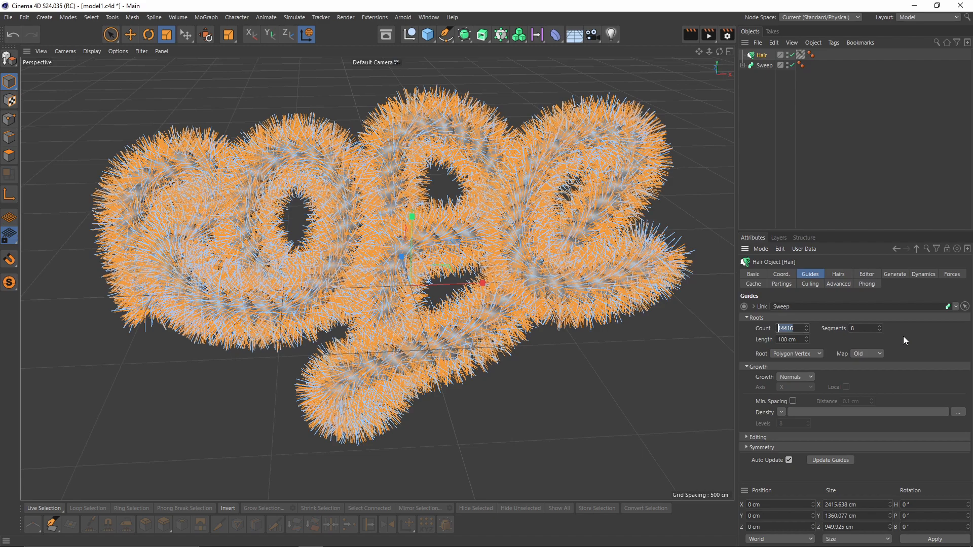
text(100)
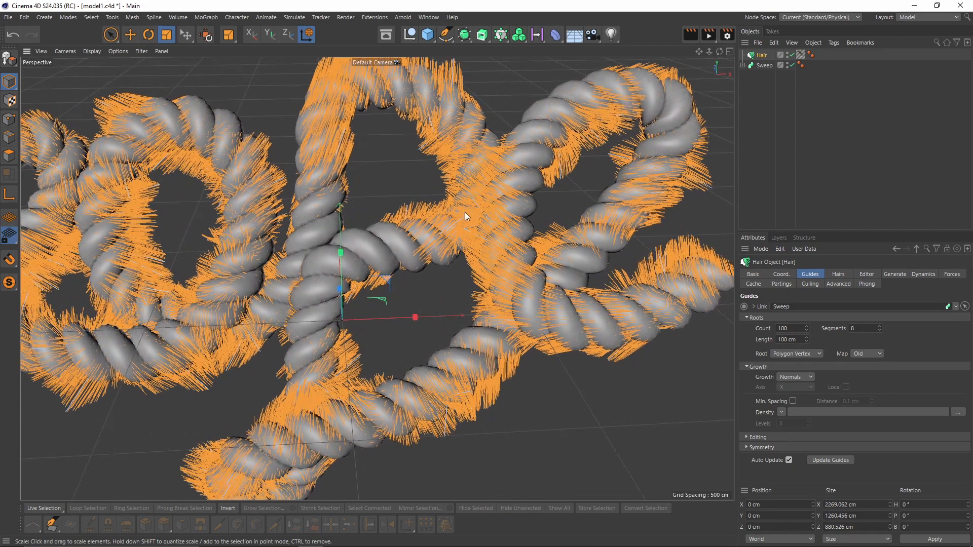
click(838, 273)
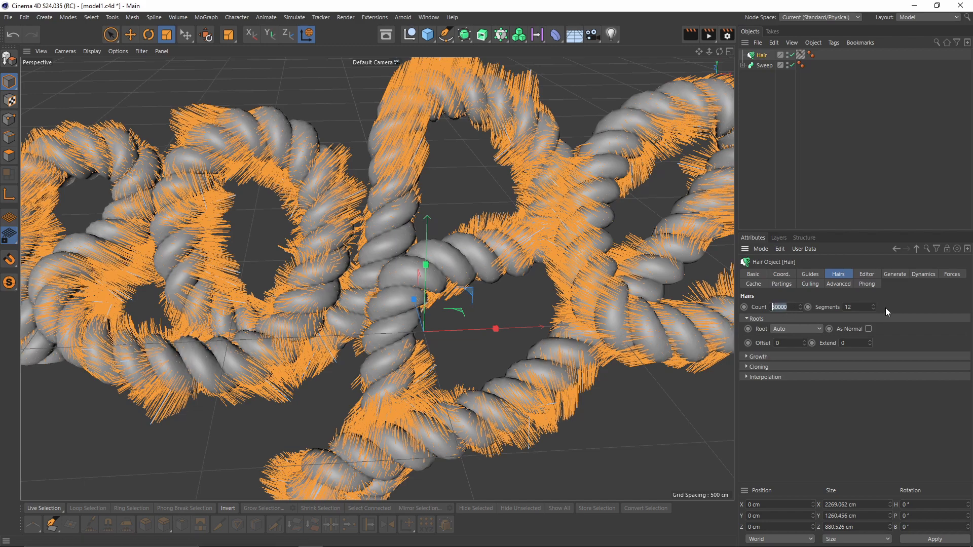
text(25)
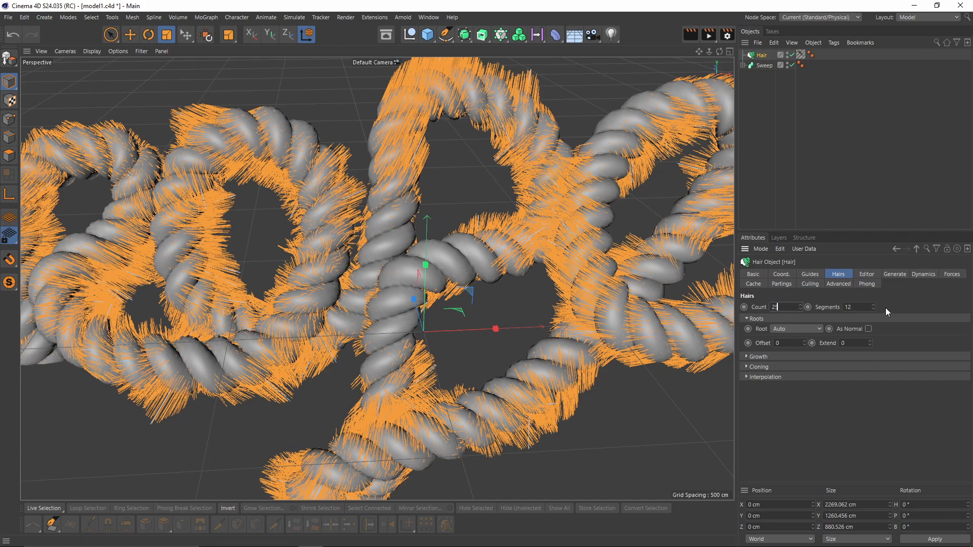
text(250)
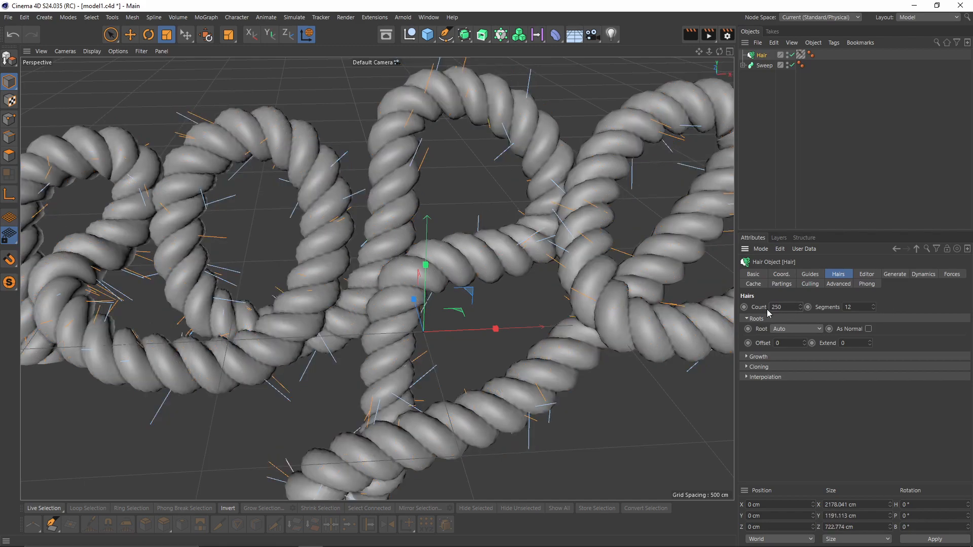
- Add a Circle and sweep it along the hair splines to make solid strand tubes
click(446, 34)
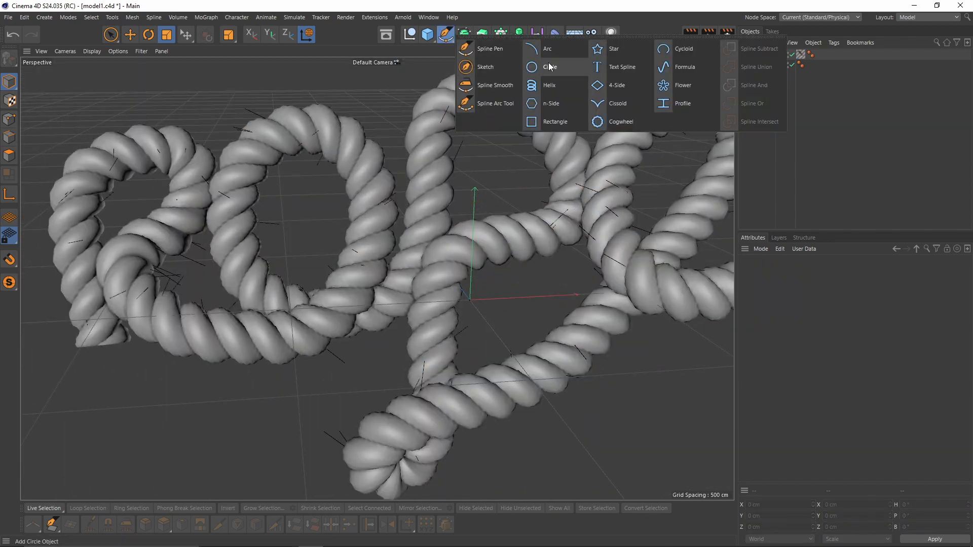
click(549, 67)
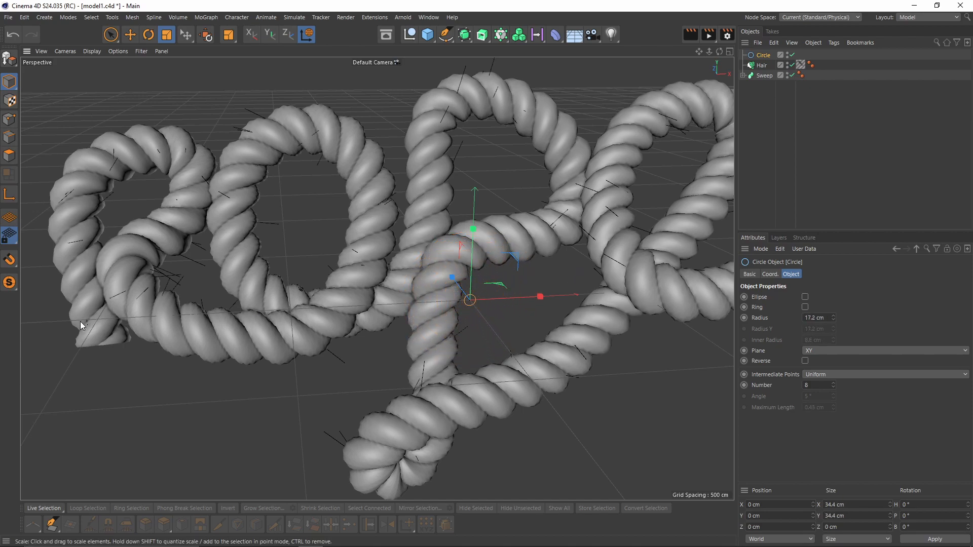
drag(471, 298, 375, 281)
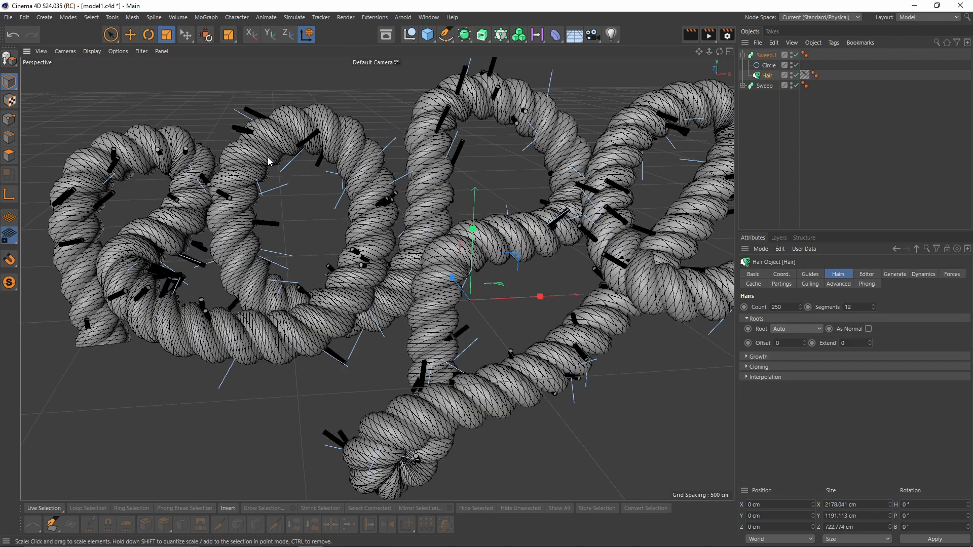
- Set Circle radius 6.4 cm, Hair segments 4 and Sweep.1 End Scale 23% to taper strands
scroll(down, 3)
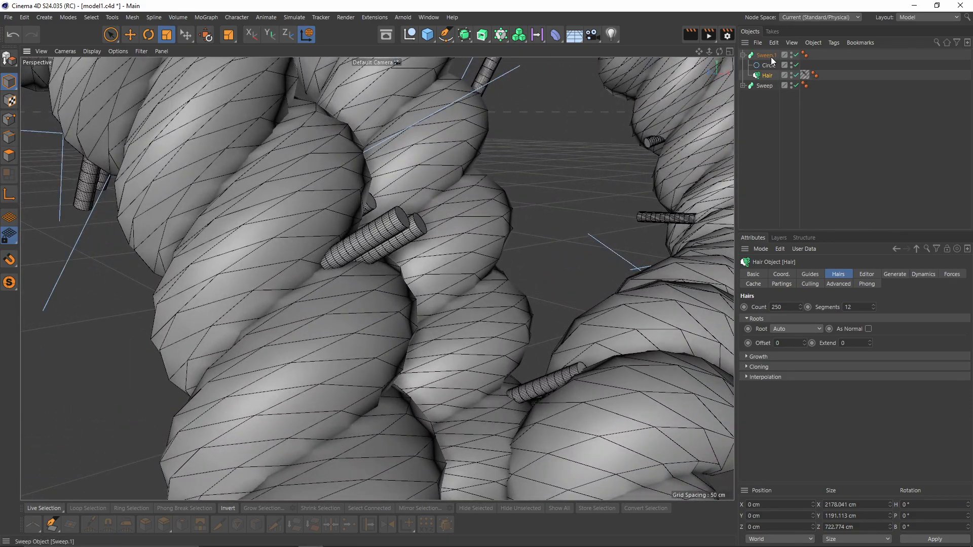
click(769, 65)
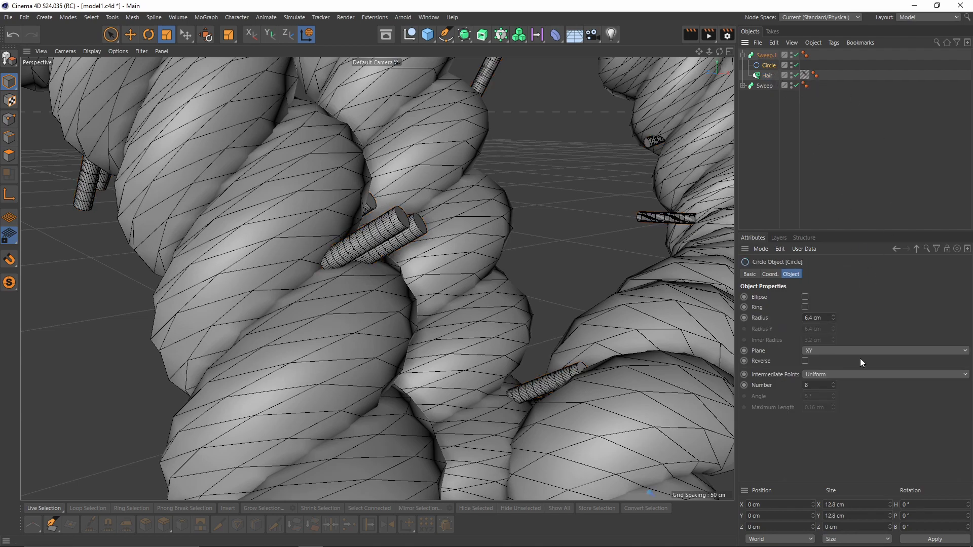
click(818, 385)
text(1)
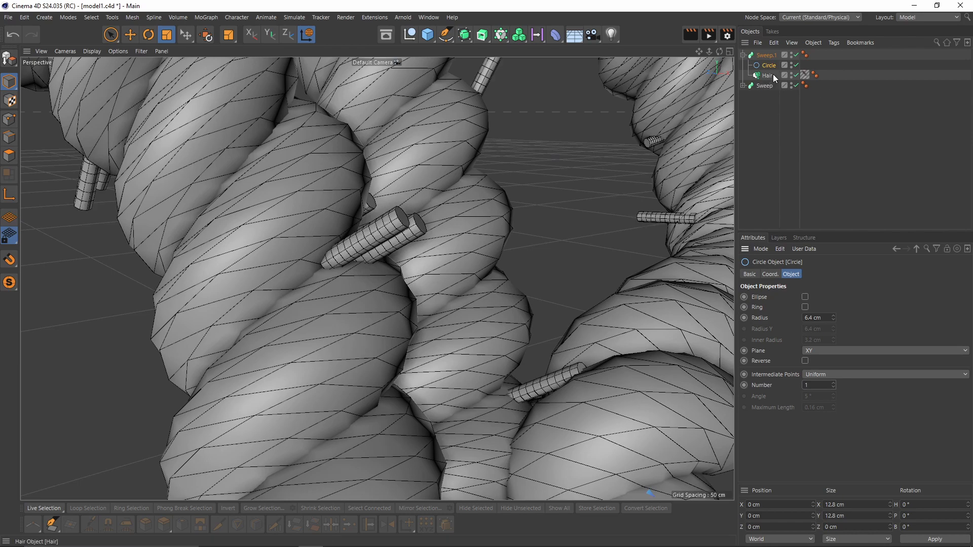
click(768, 75)
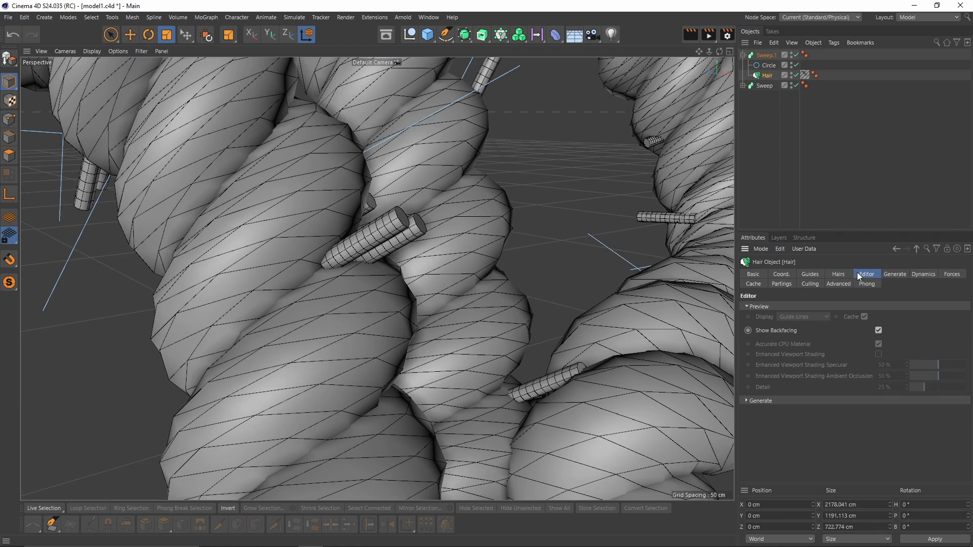
click(838, 273)
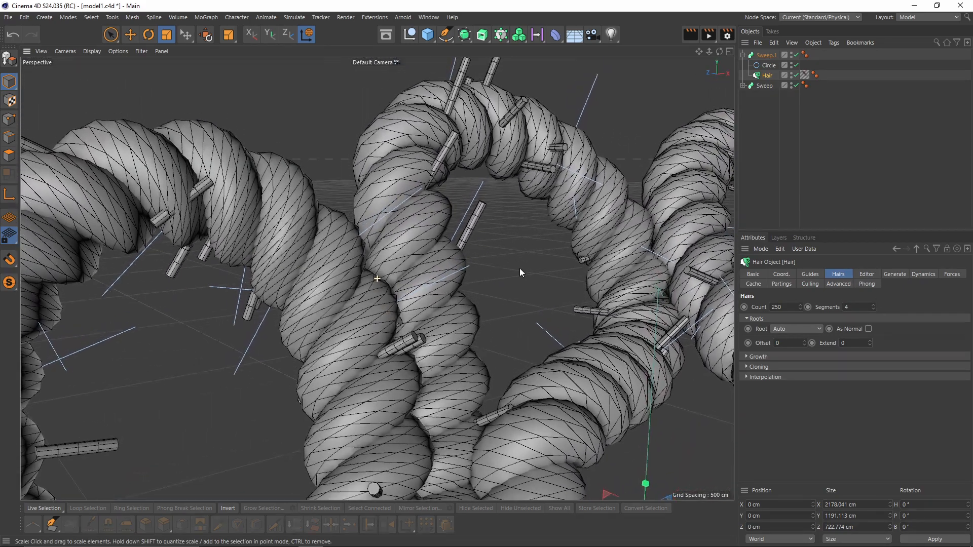
click(768, 55)
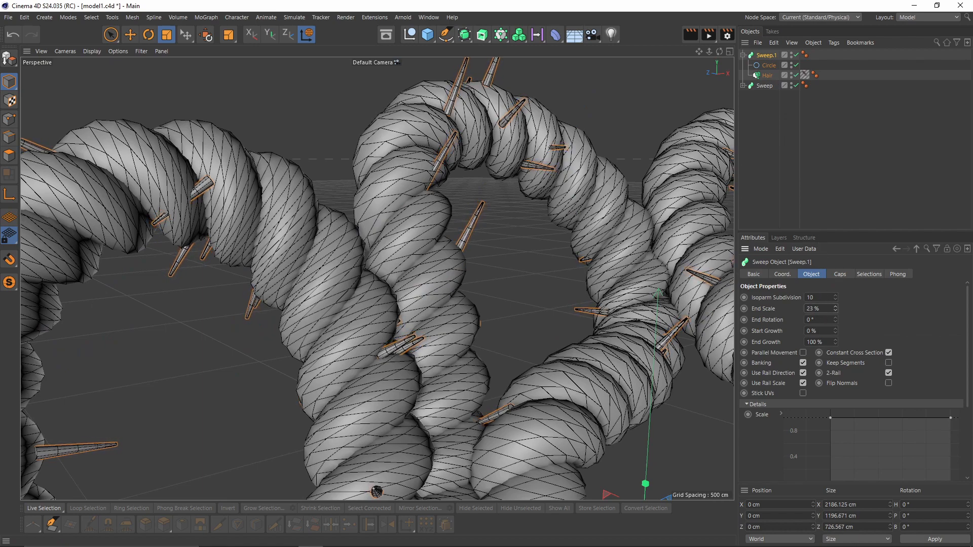
click(768, 65)
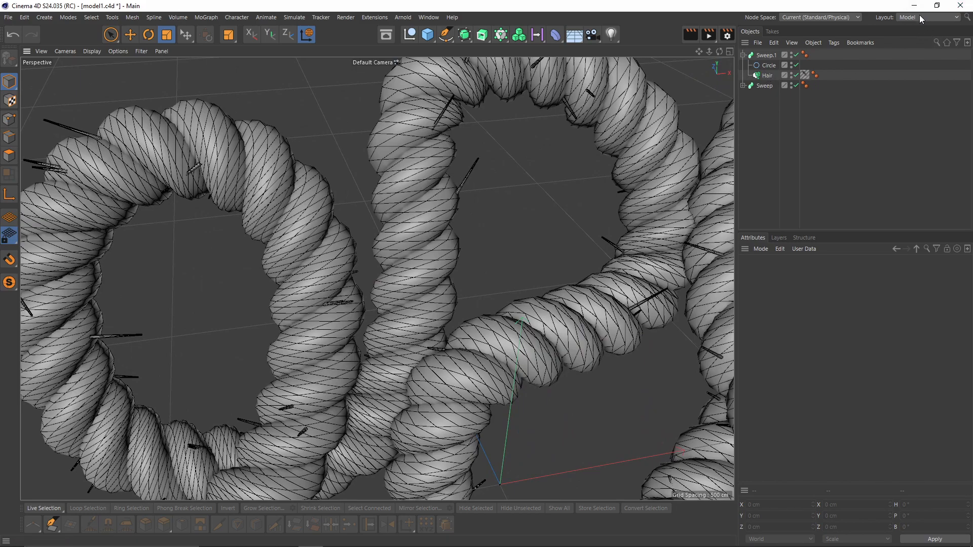
- Switch to the Standard layout and enable the Bend channel in Hair Mat
click(924, 17)
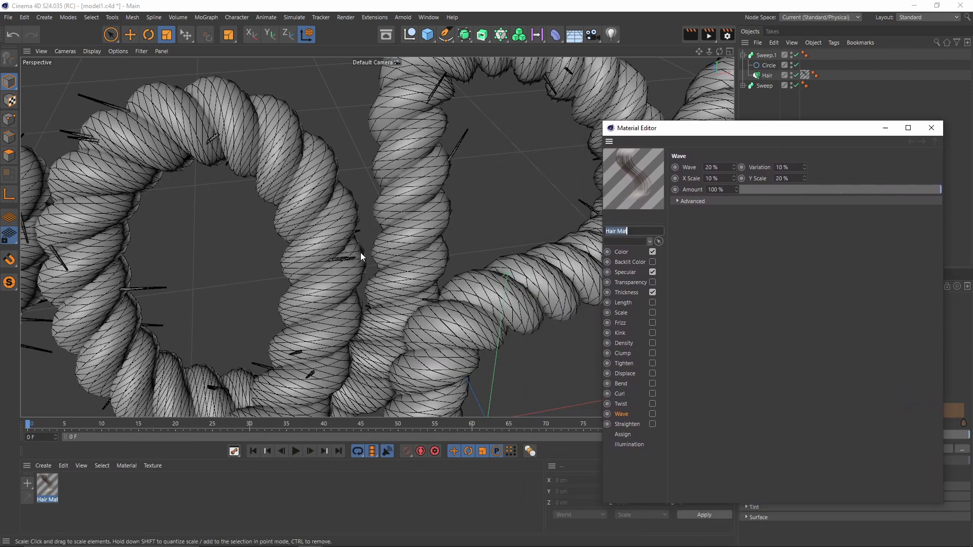
drag(632, 128, 514, 133)
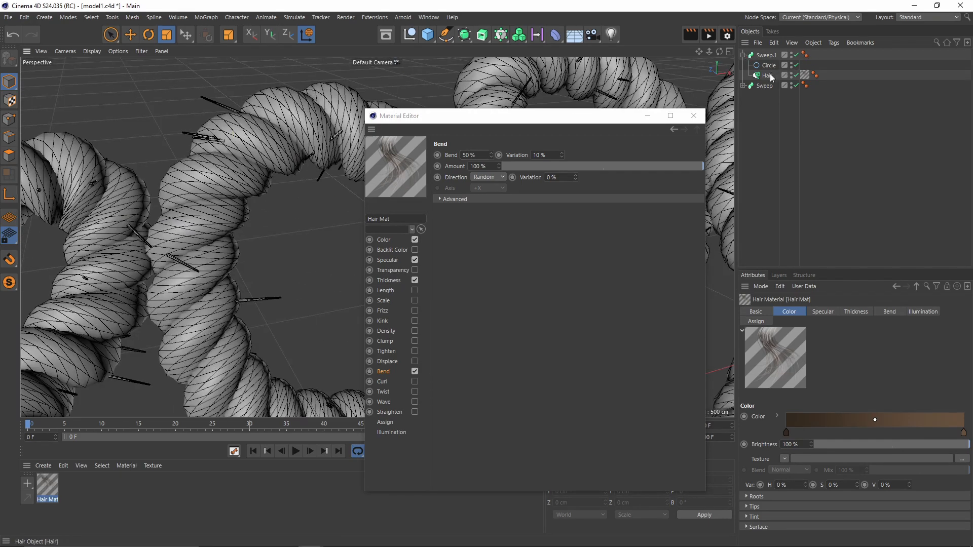
click(768, 75)
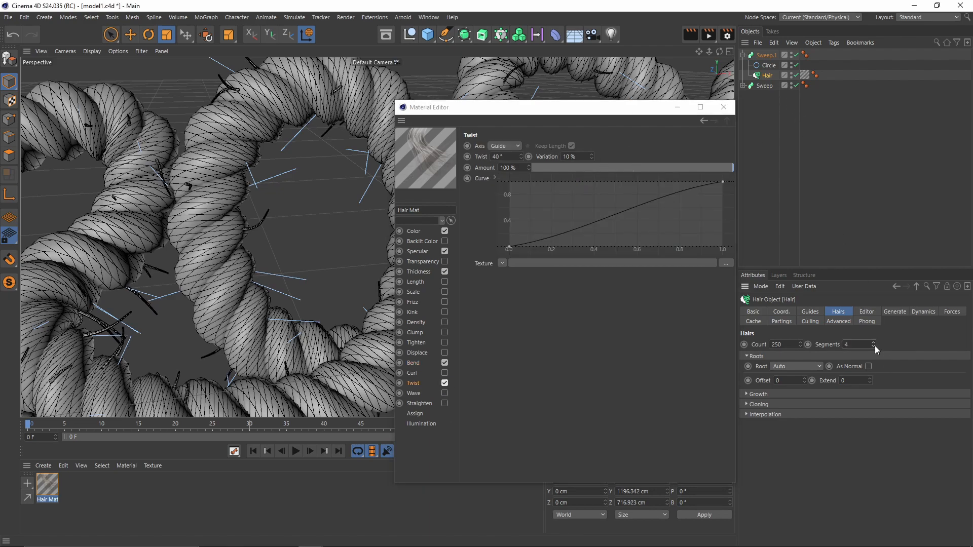
- Enable Twist and Wave on Hair Mat with wave strength 45%
click(872, 346)
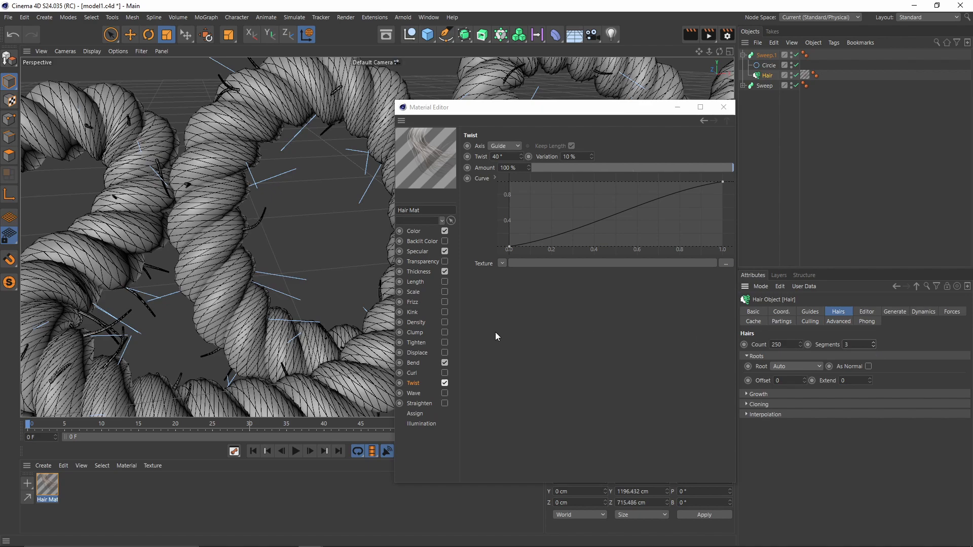
click(444, 384)
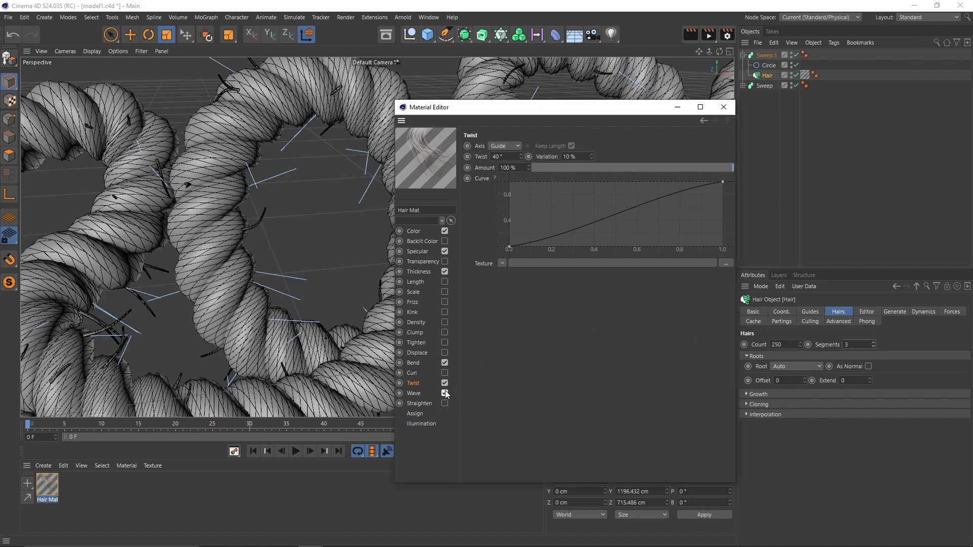
click(414, 393)
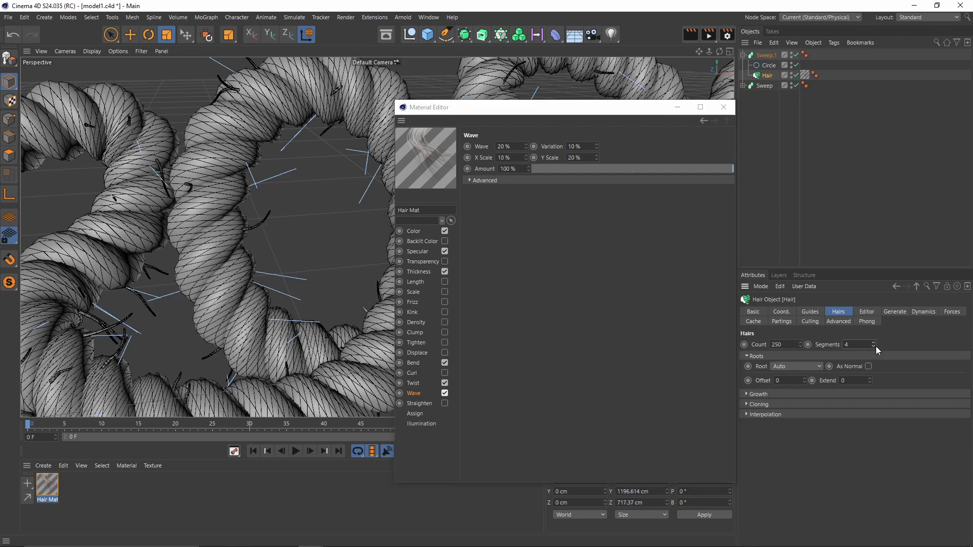
click(508, 146)
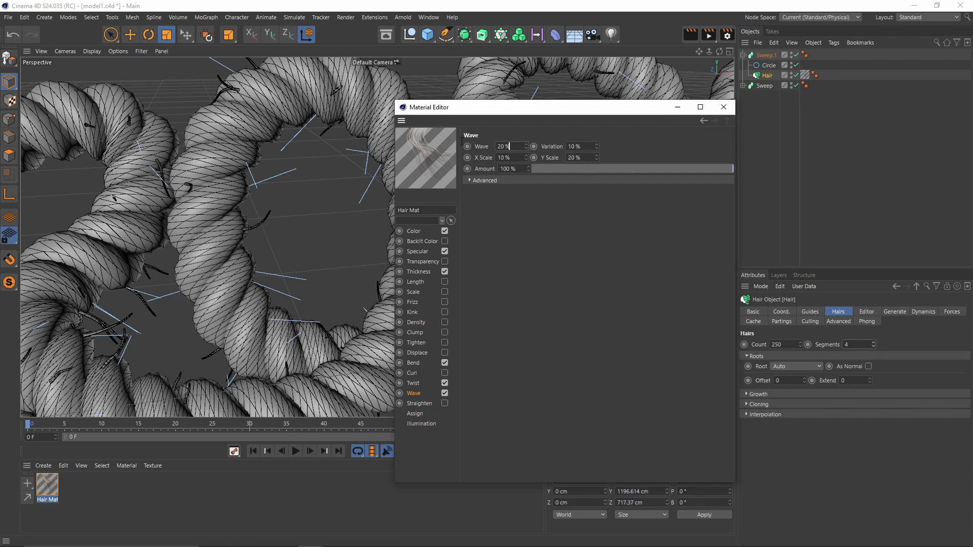
text(45)
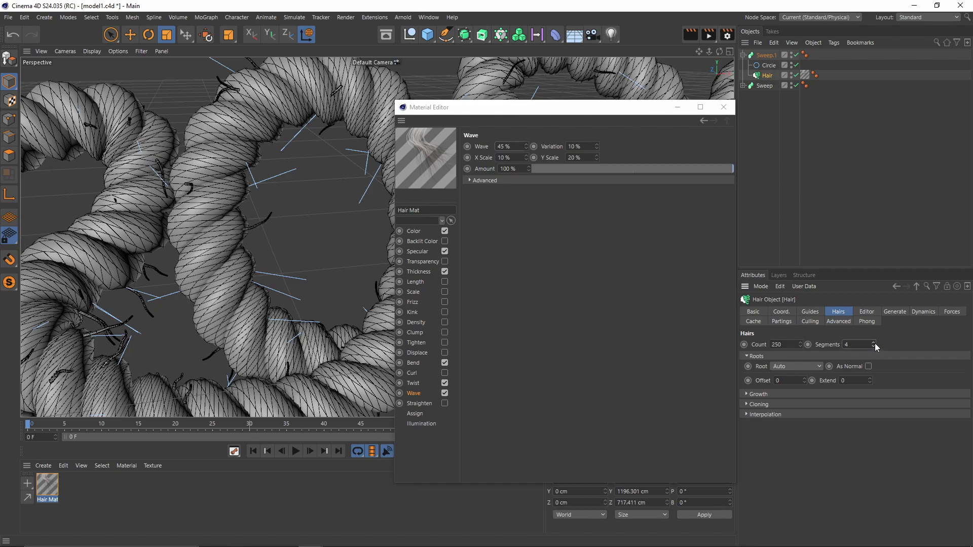
- Raise the Hair object's segments to 5 and review the Hair Mat Scale channel
click(874, 341)
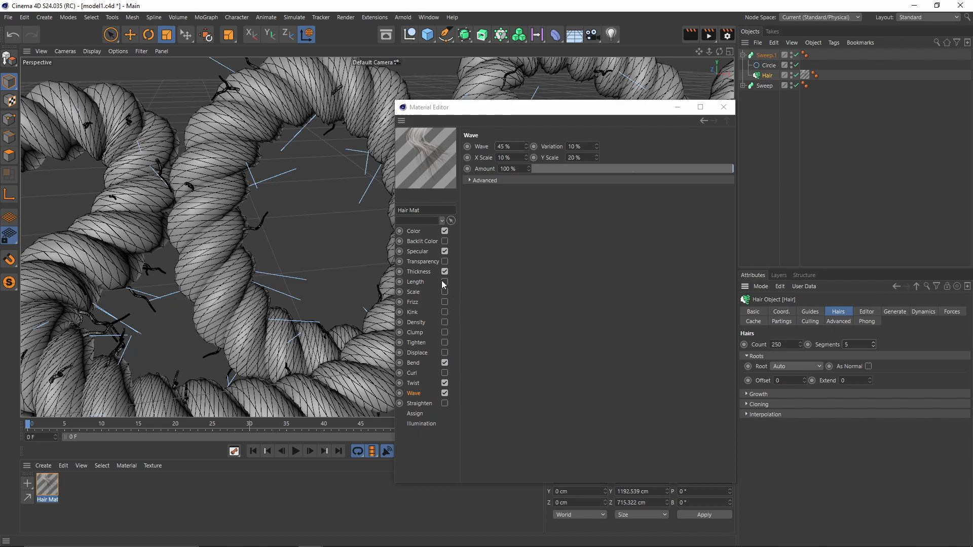
click(414, 292)
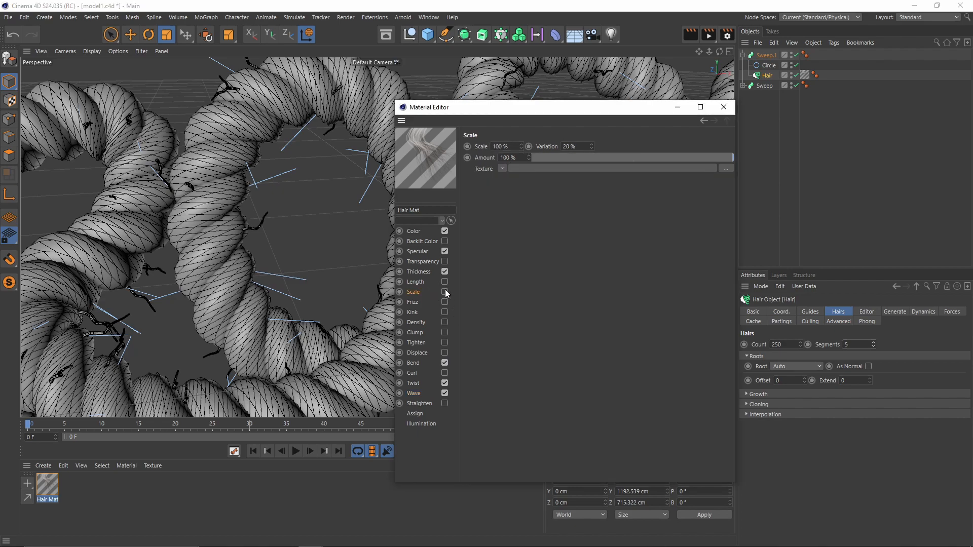
click(444, 292)
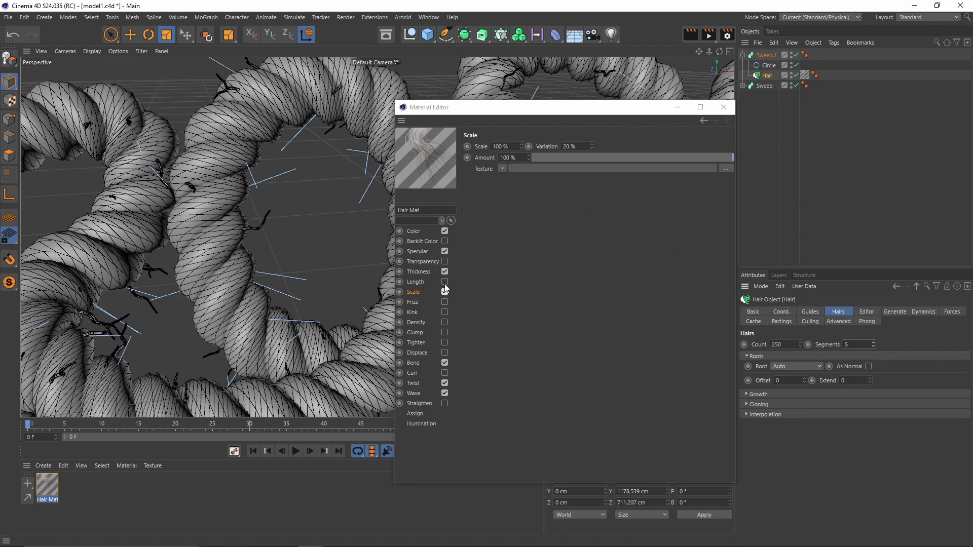
click(414, 281)
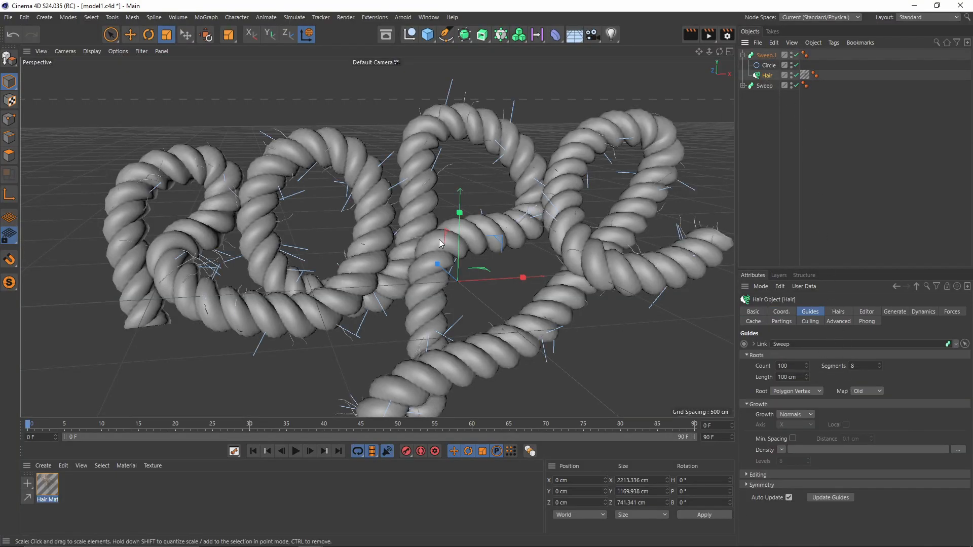
- Set the Hair object's guide length to 150 cm in the Guides settings
click(838, 311)
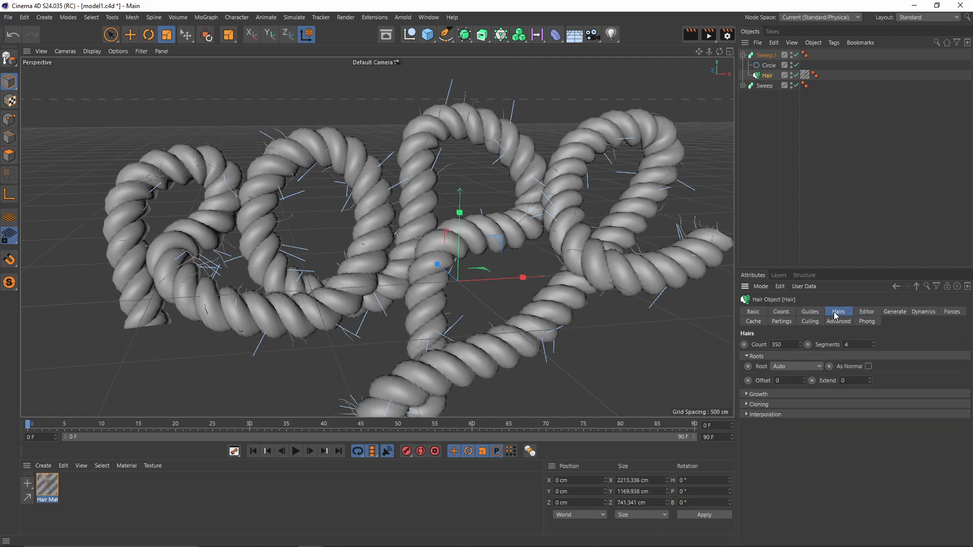
click(808, 311)
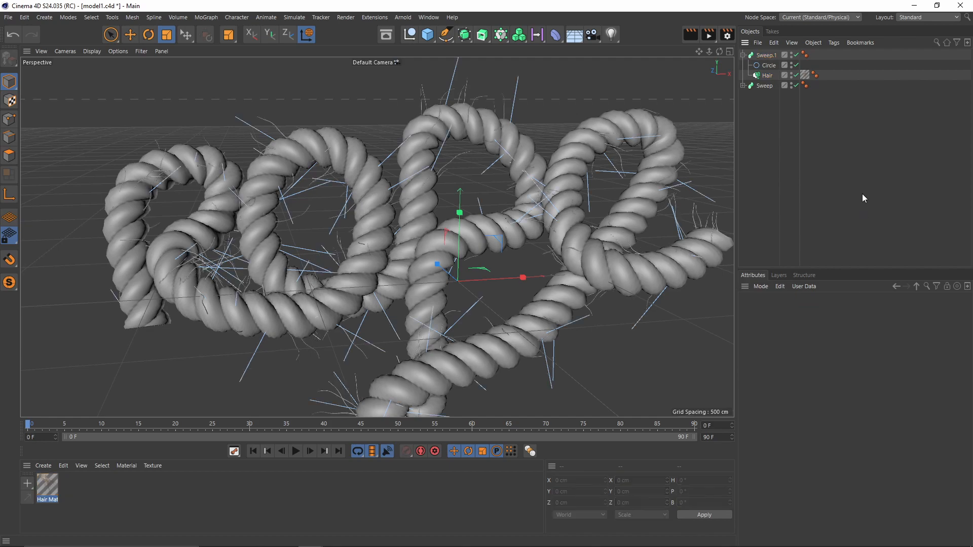
click(769, 64)
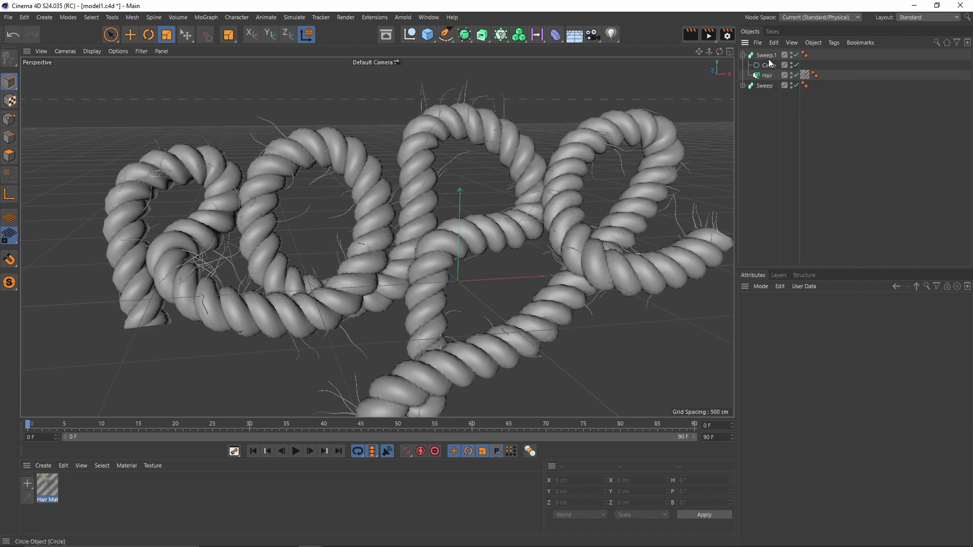
click(768, 75)
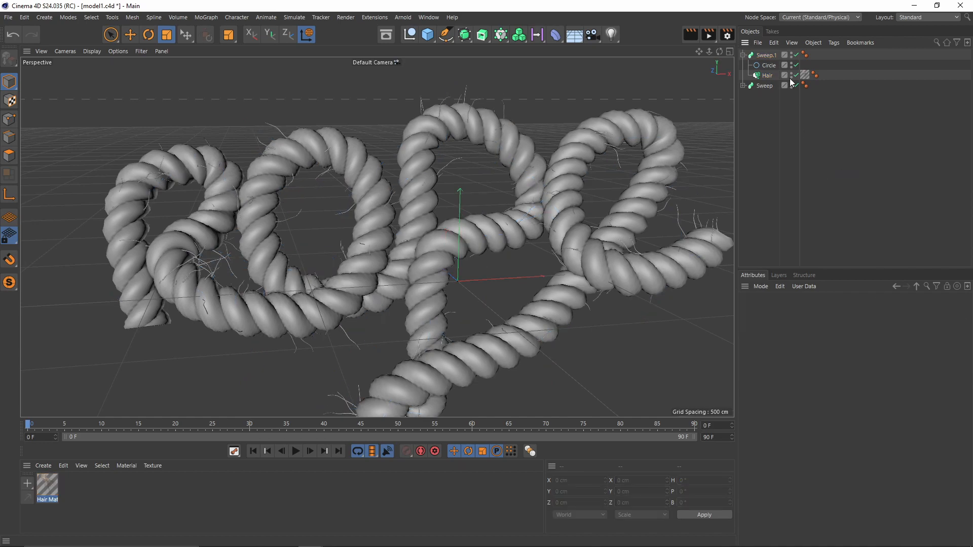
- Reselect the Hair object and bring up the Hairs root placement choices
click(769, 75)
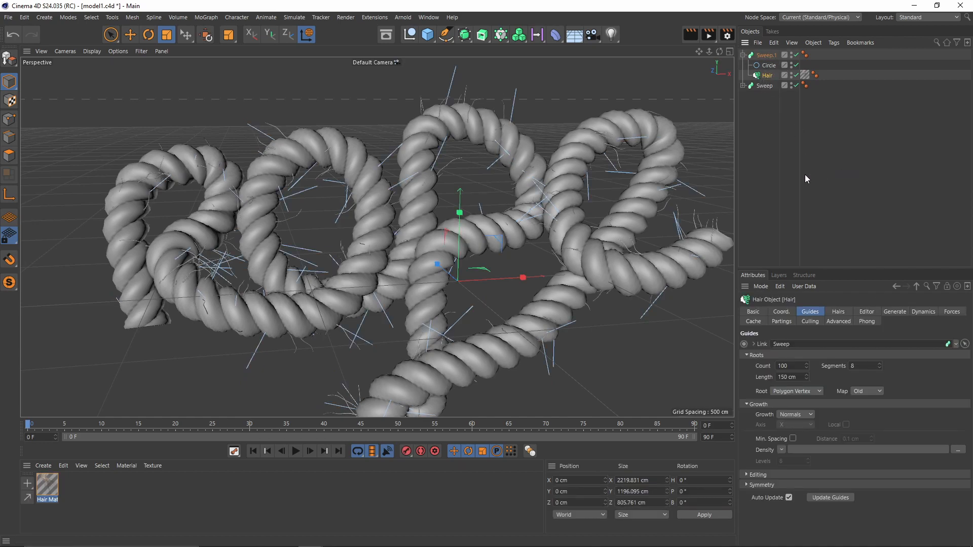
click(838, 312)
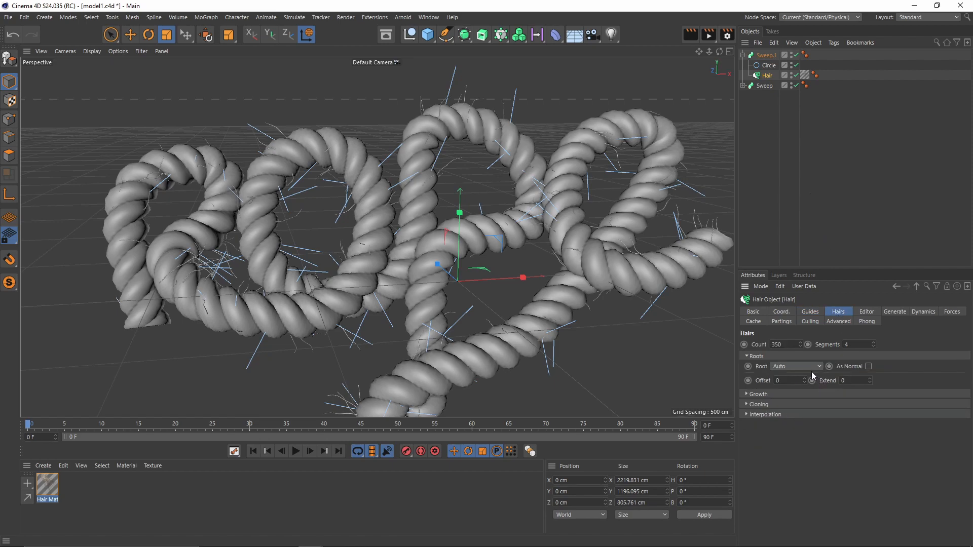
mouse_move(805, 367)
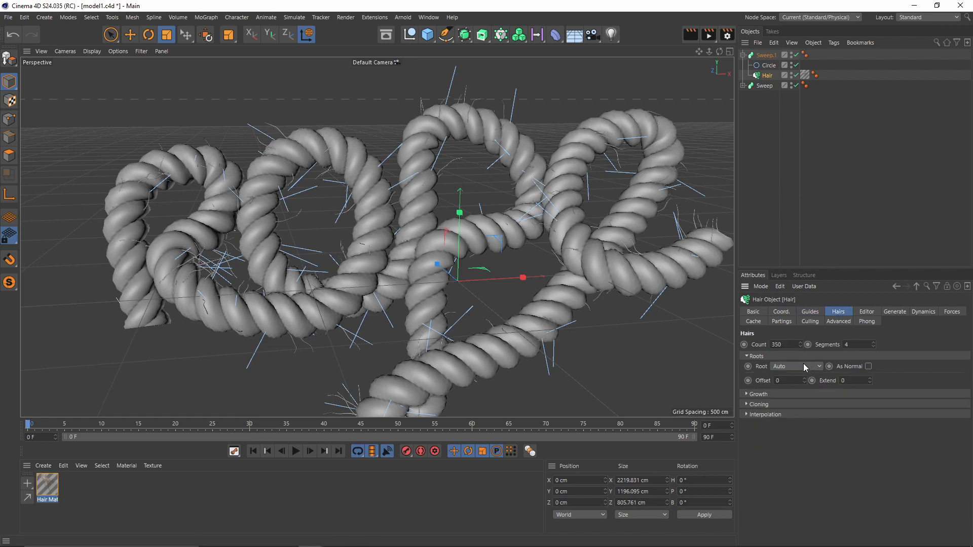
click(796, 366)
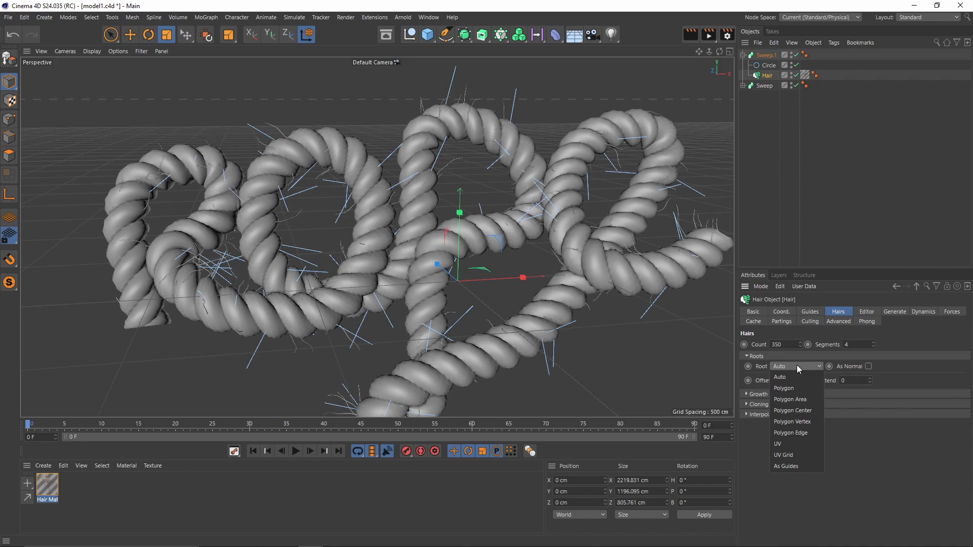
mouse_move(797, 388)
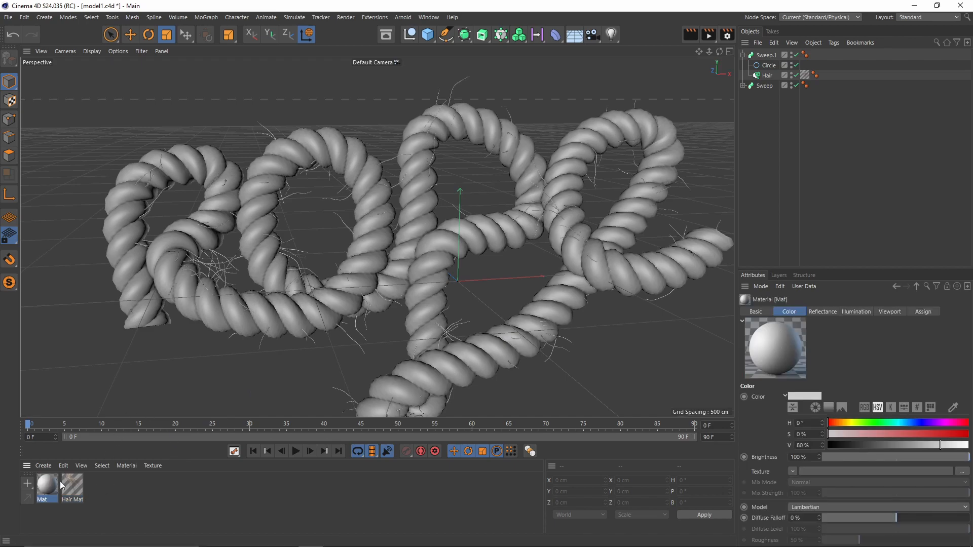
- Load a diagonal black-and-white Gradient shader into the new Mat's colour texture
double_click(46, 485)
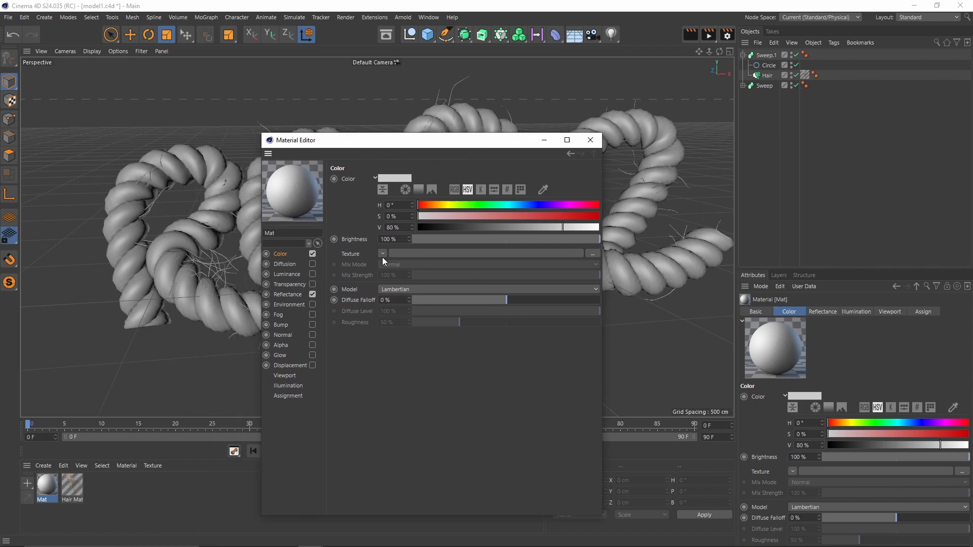
click(382, 254)
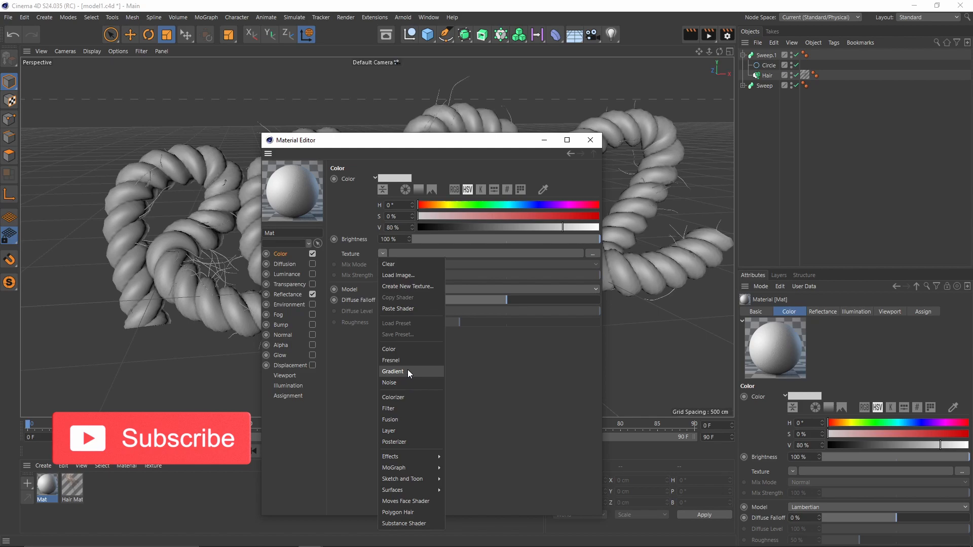
click(392, 371)
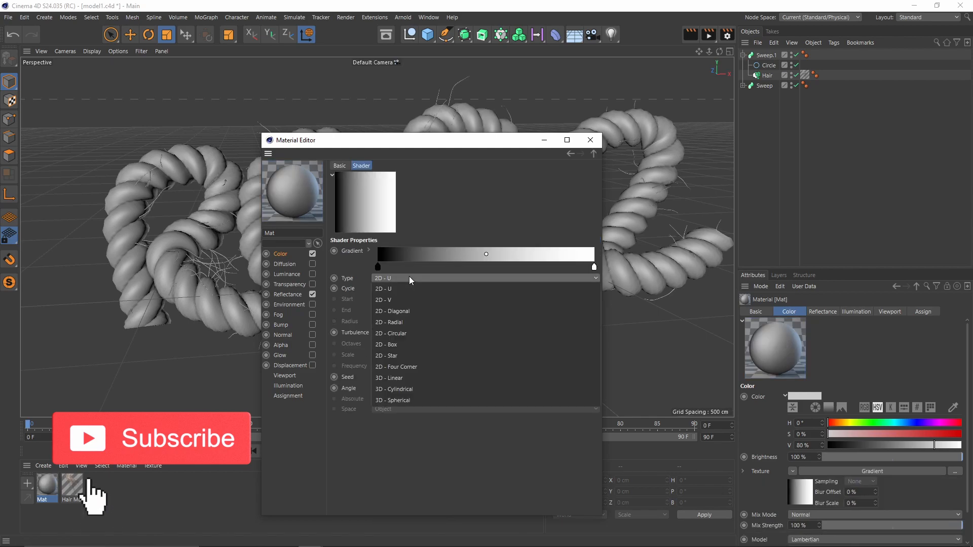
click(392, 333)
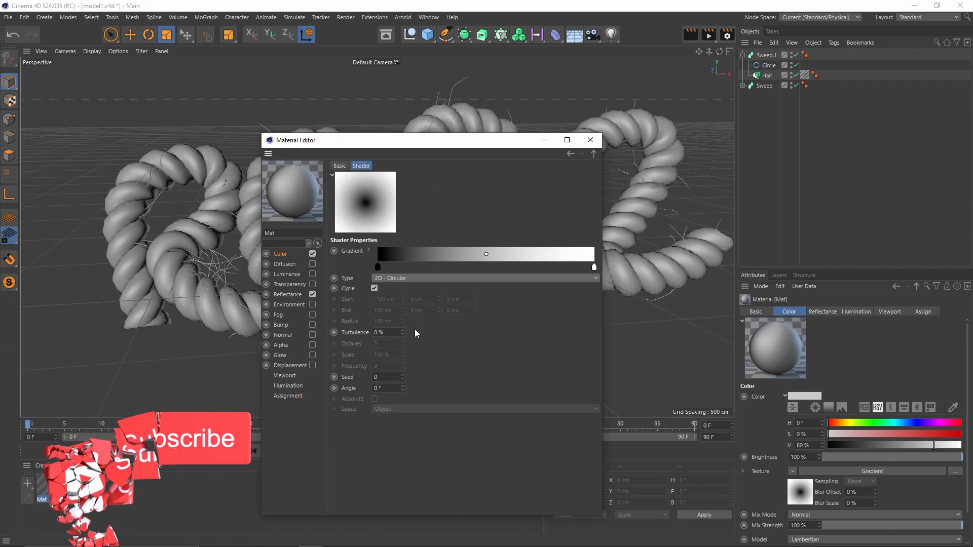
click(484, 278)
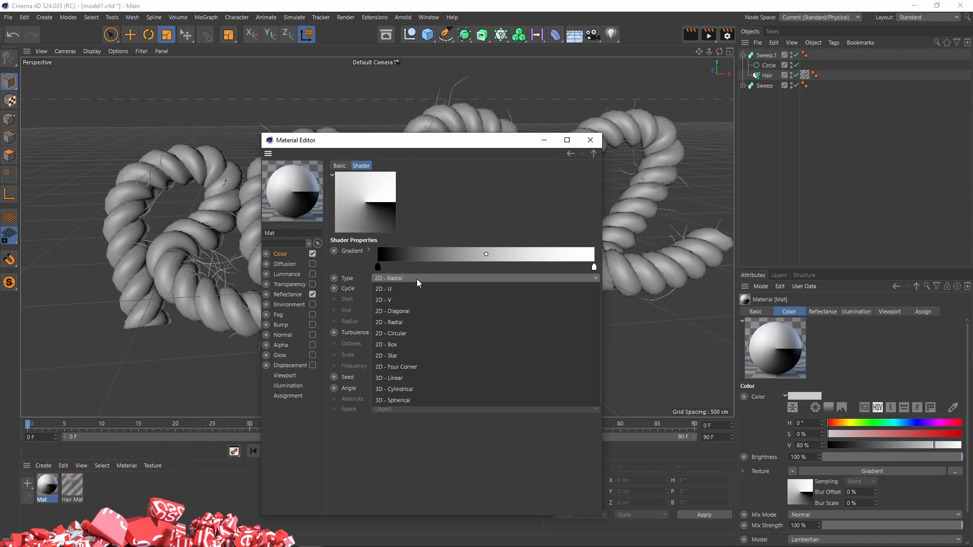
mouse_move(419, 311)
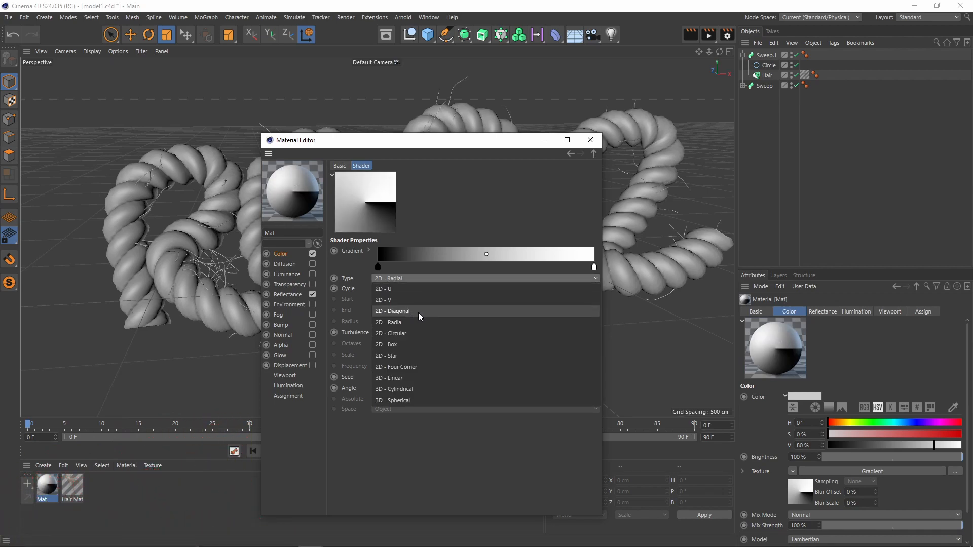
click(392, 311)
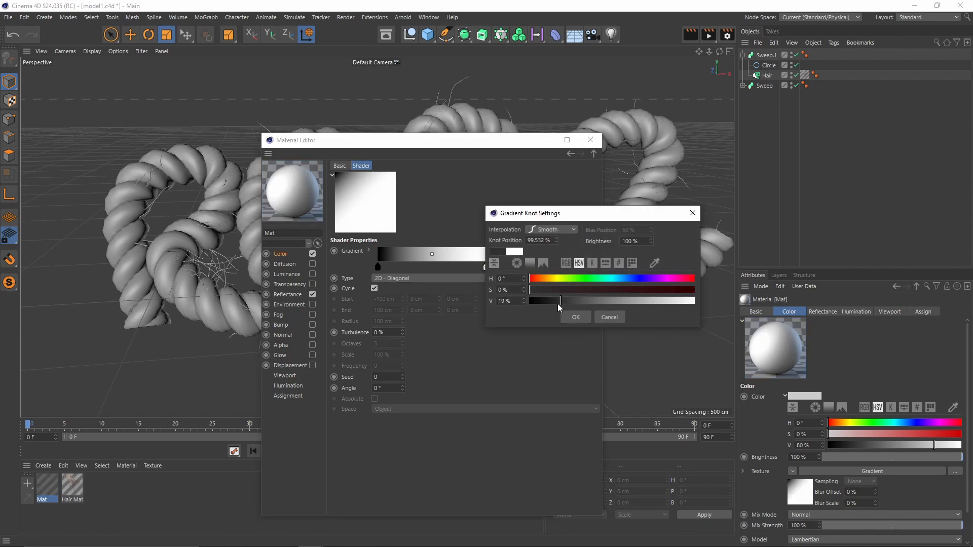
click(574, 317)
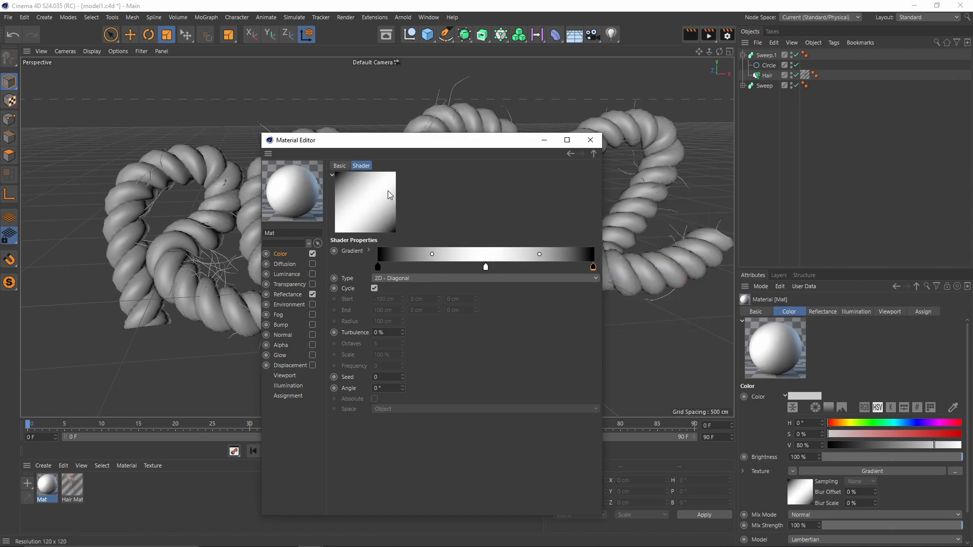
mouse_move(403, 222)
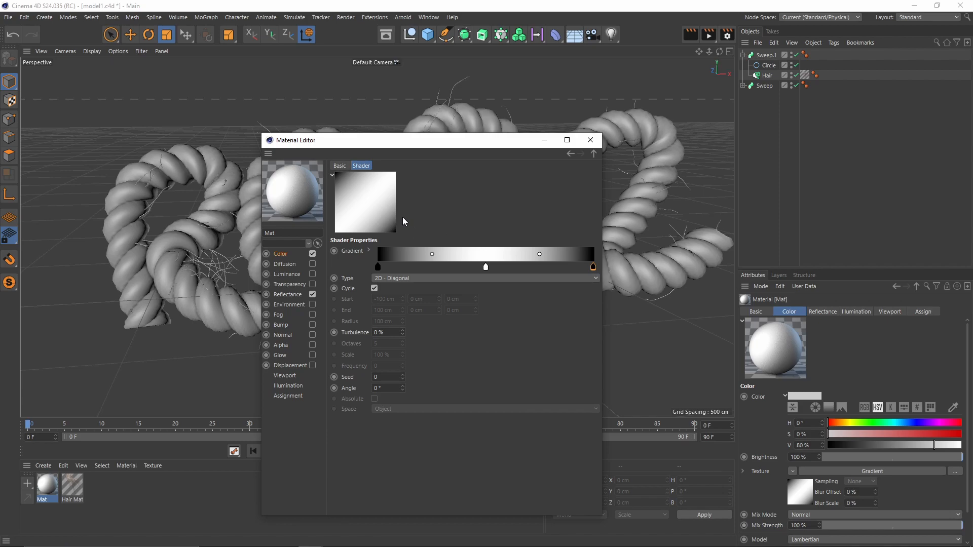
- Double the gradient knots twice for dense stripes and close the Material Editor
right_click(591, 267)
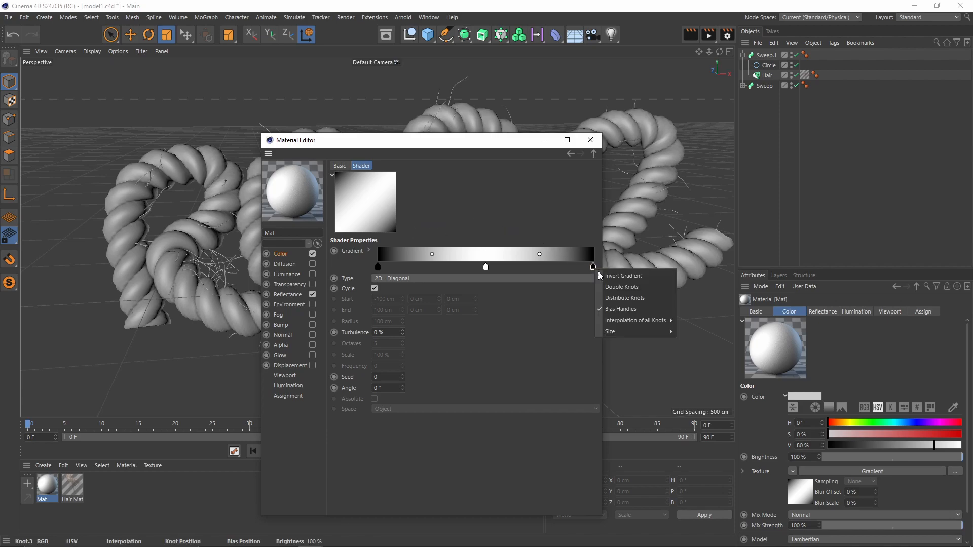
click(624, 298)
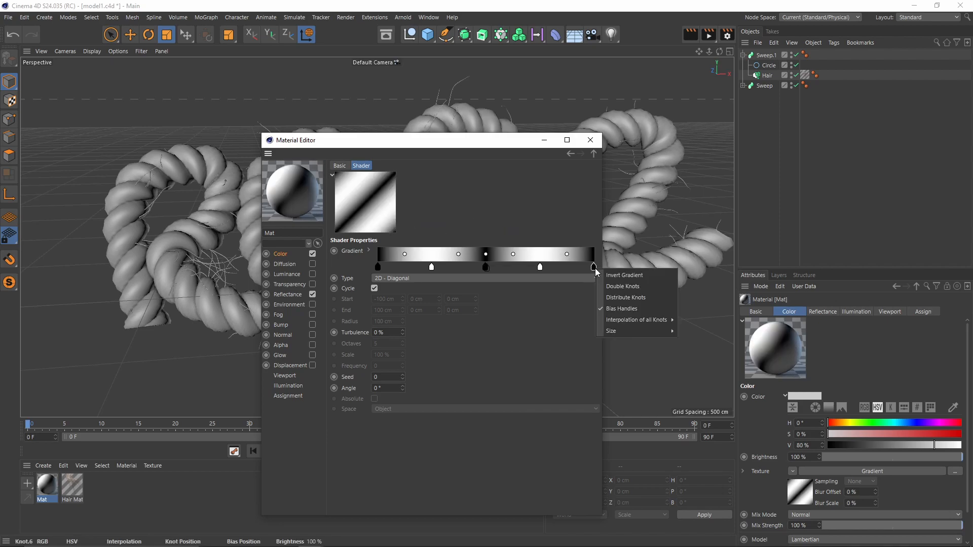
click(625, 297)
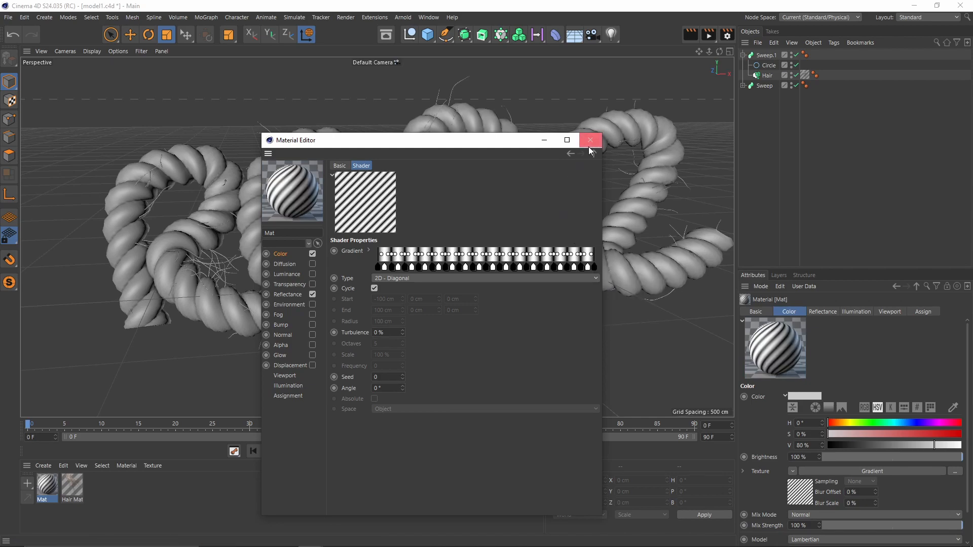
click(590, 140)
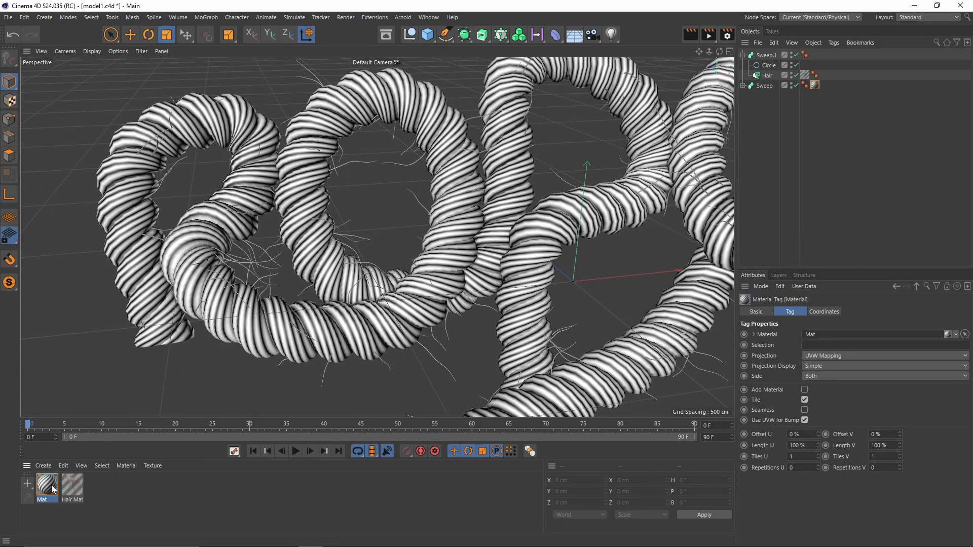
- Copy Mat's colour Gradient shader and drop its mix strength to 0% for plain grey
double_click(47, 484)
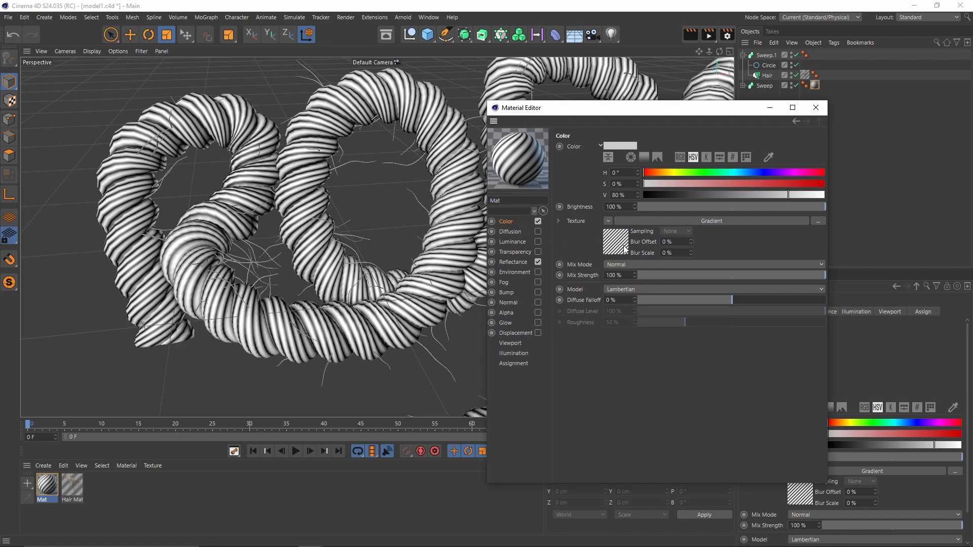
click(608, 221)
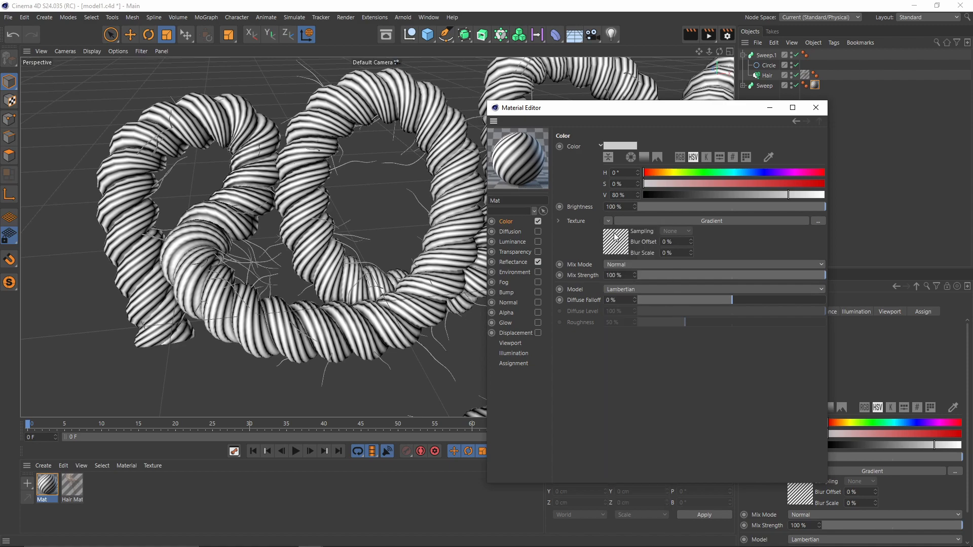
mouse_move(745, 284)
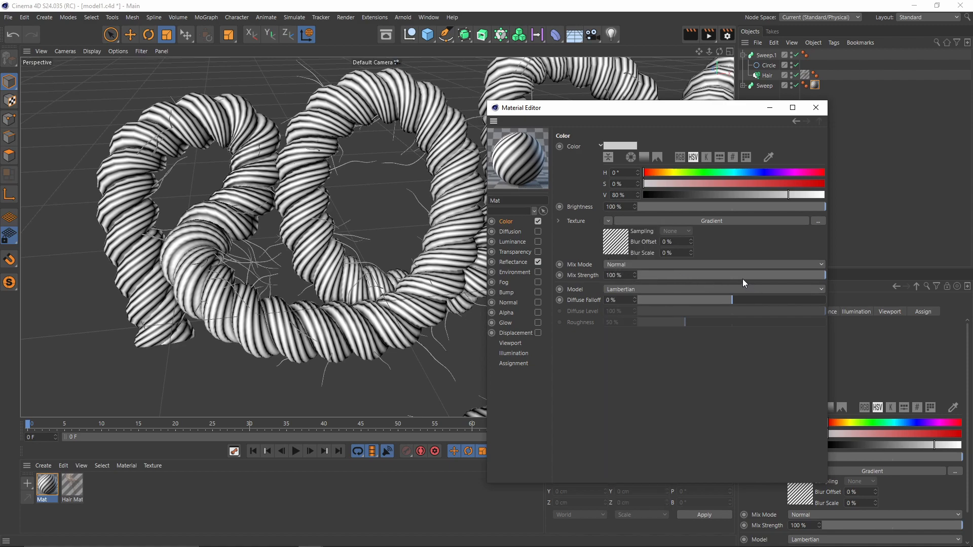
drag(819, 275, 679, 275)
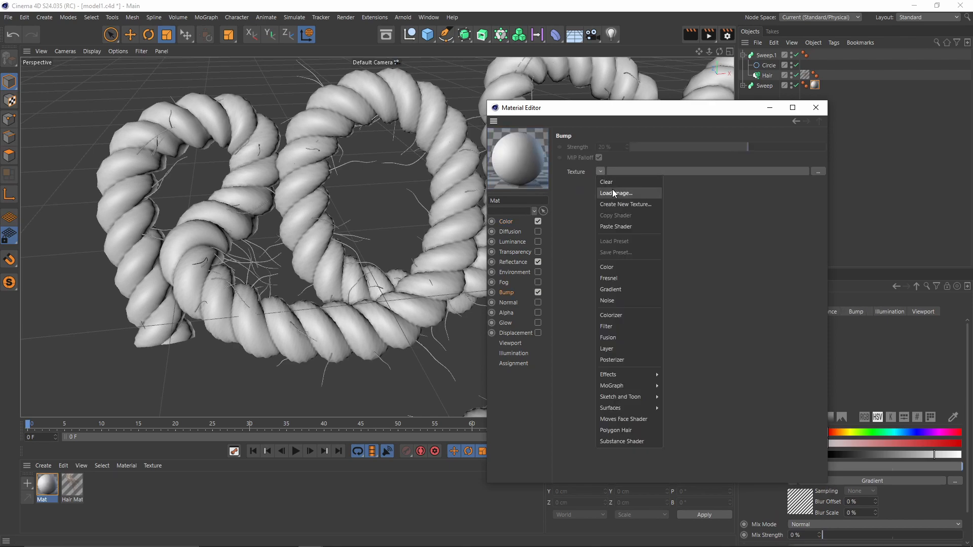
- Paste the gradient into Bump at 71% strength with 512x512 viewport texture preview
click(610, 288)
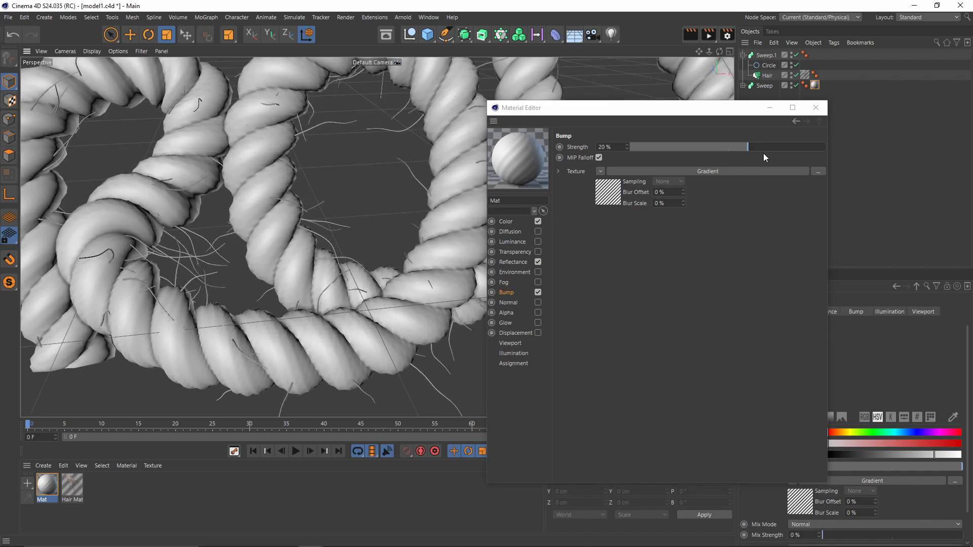
drag(748, 146, 795, 146)
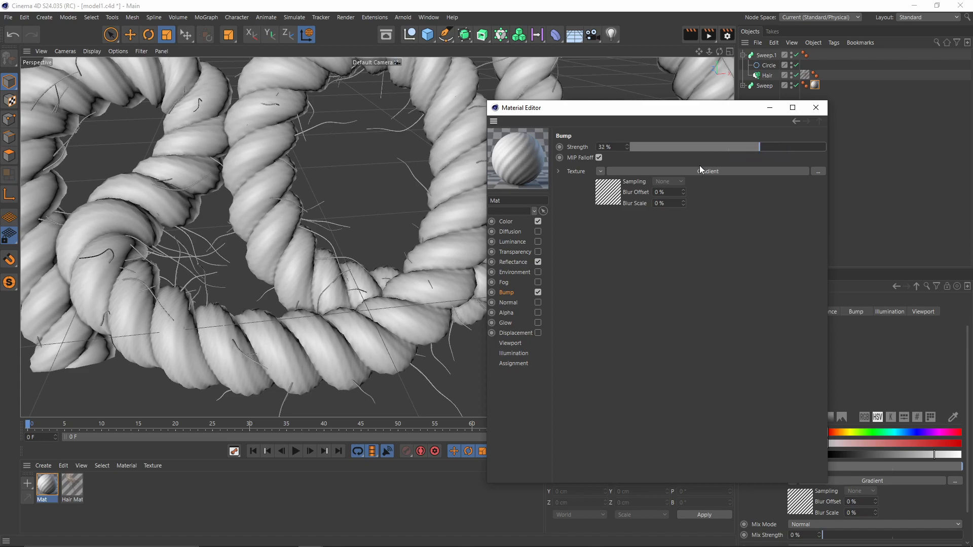
click(510, 343)
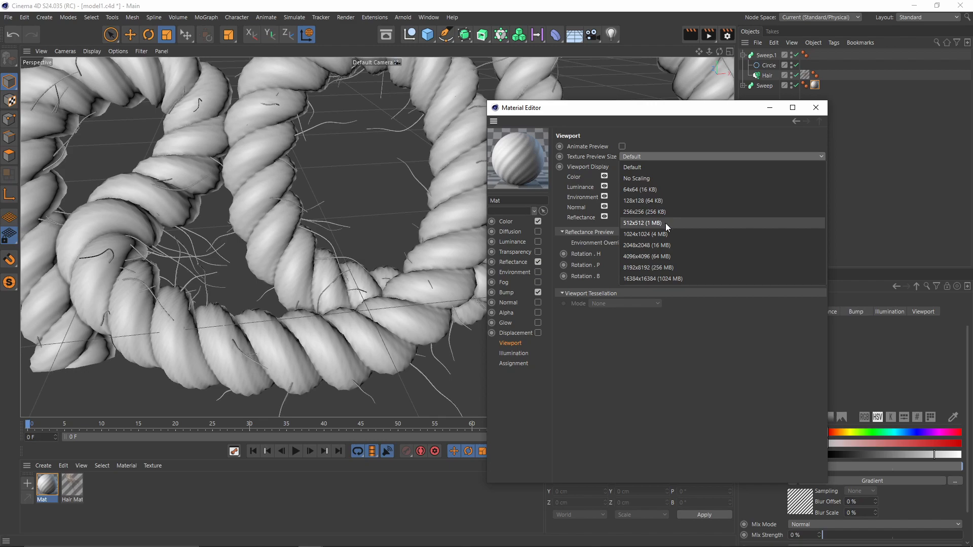
click(647, 246)
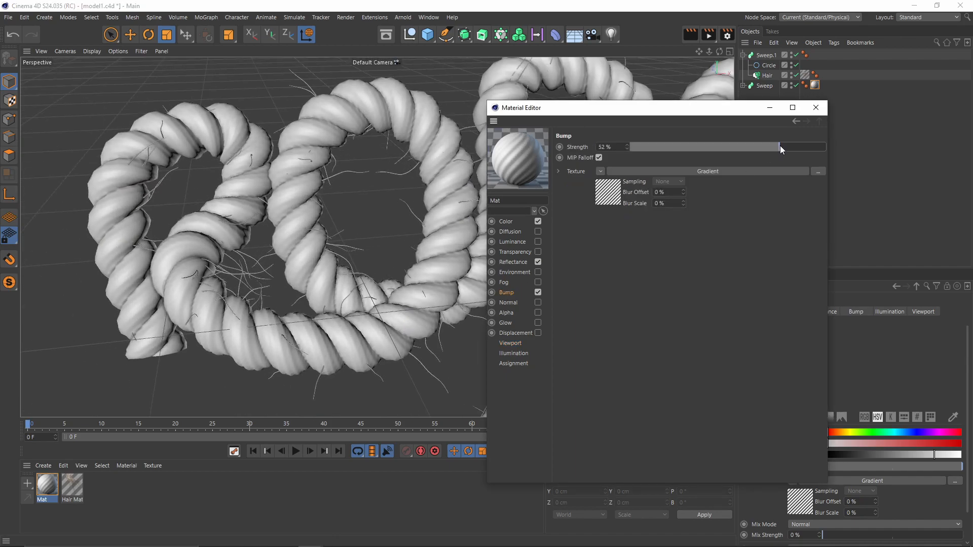
drag(781, 147, 798, 147)
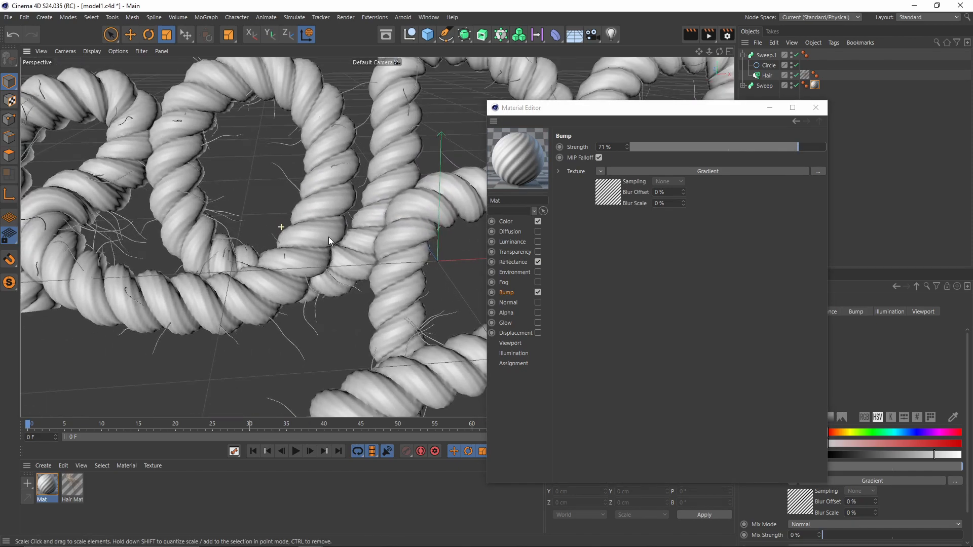
- Double the bump gradient's knots for finer grooves and inspect the rope
click(590, 169)
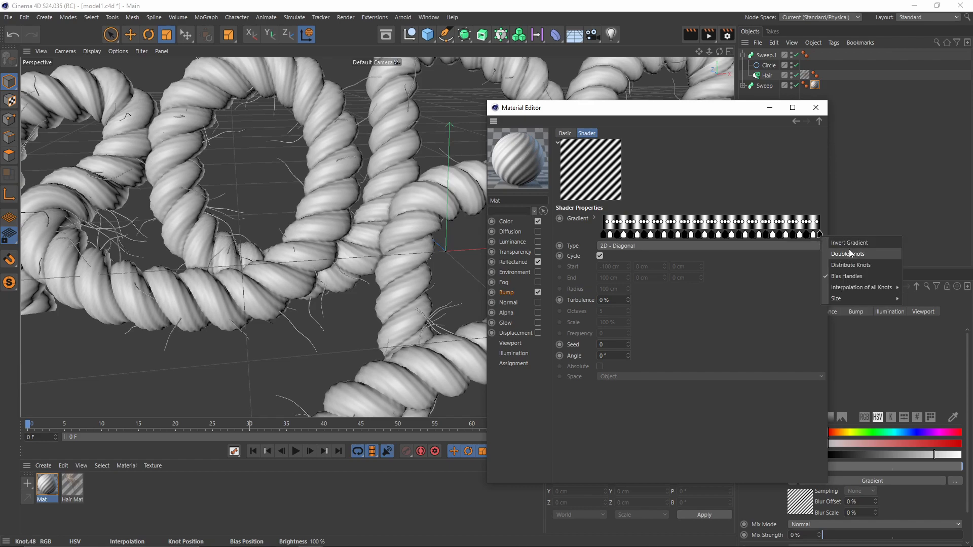
click(850, 264)
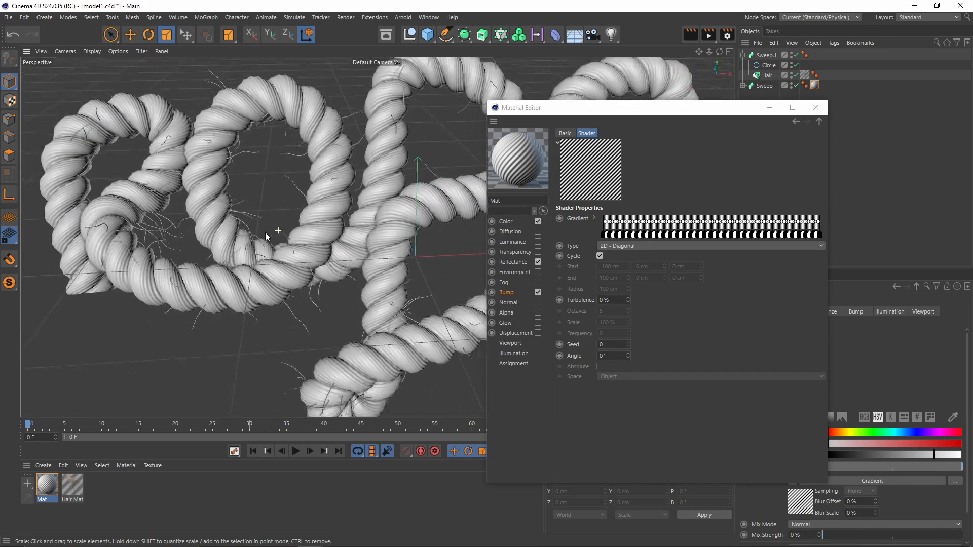
drag(267, 236, 323, 230)
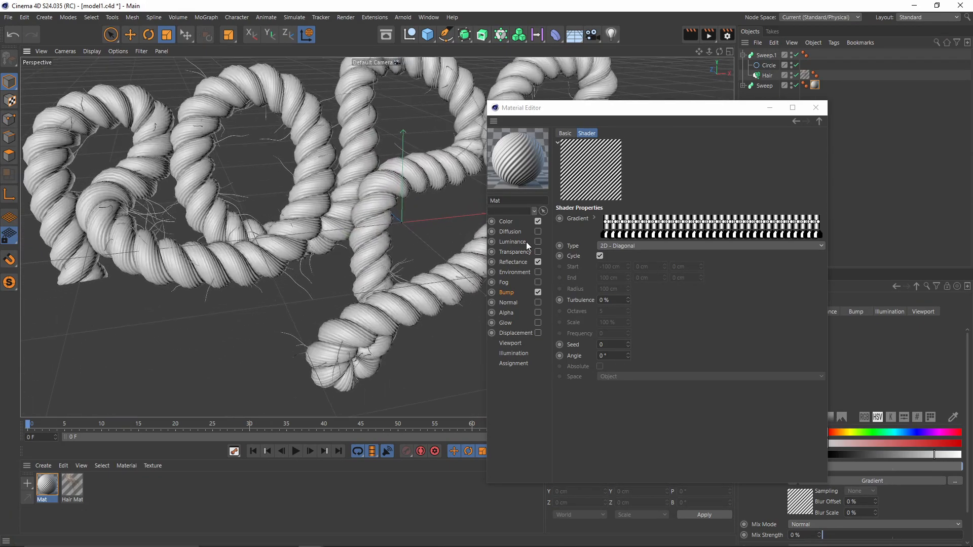
click(819, 120)
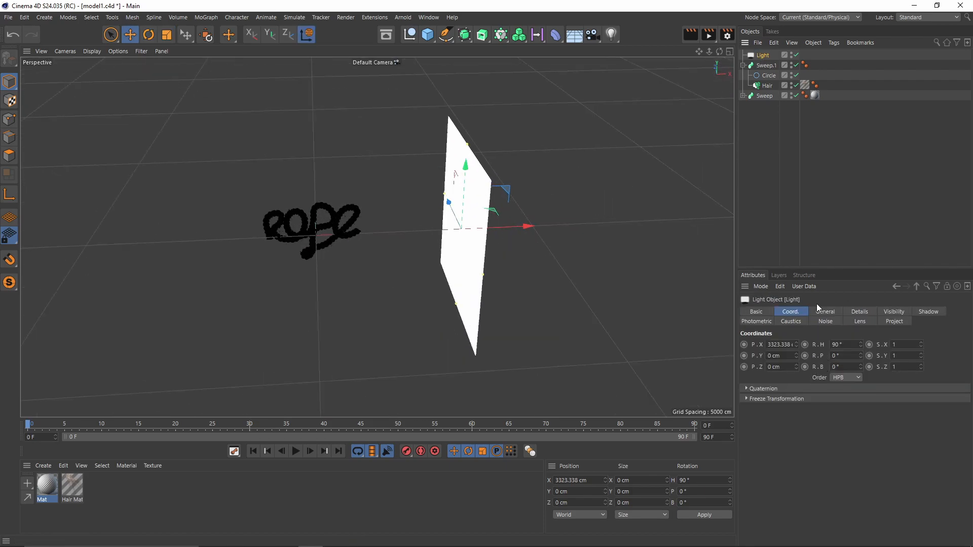
- Set the area light to 333% intensity and position its copies around the rope using the four-view layout
click(825, 312)
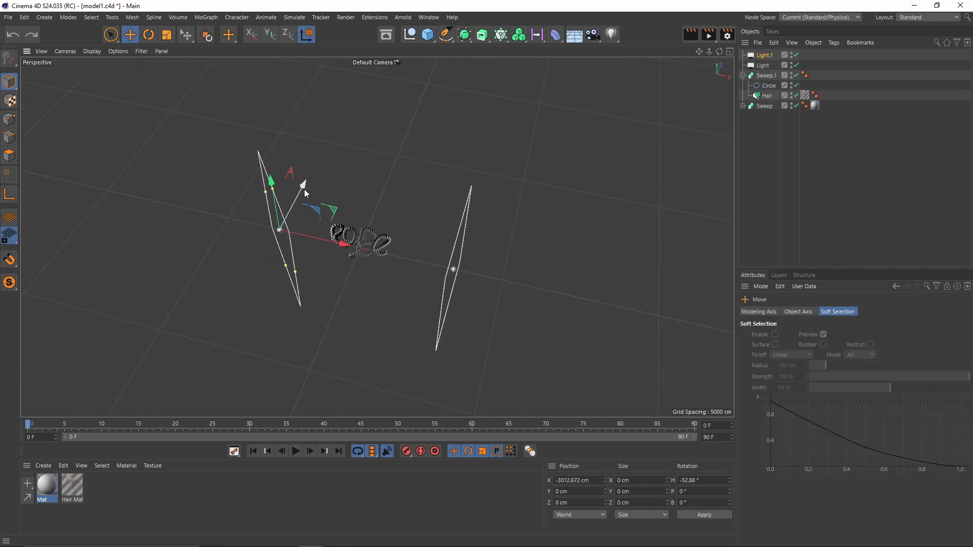
drag(280, 183, 248, 134)
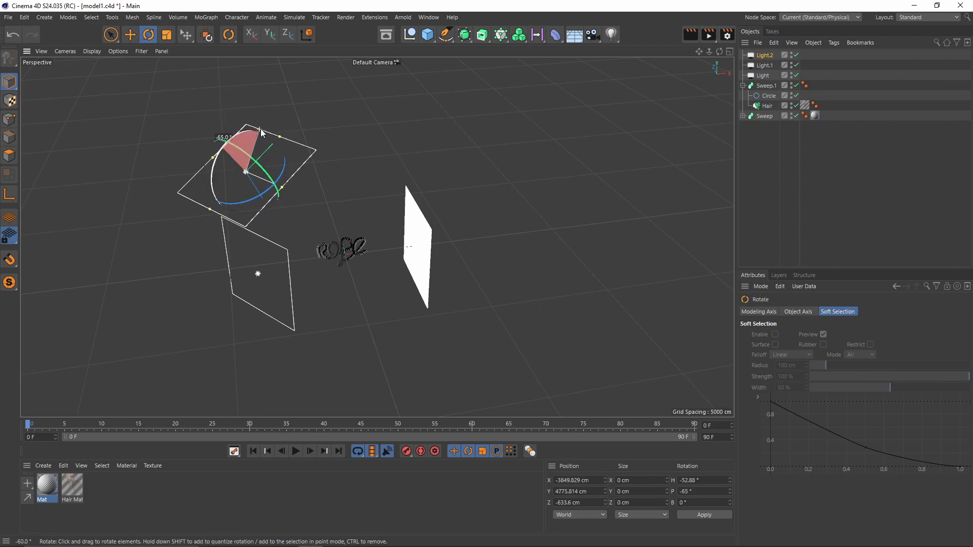
click(129, 34)
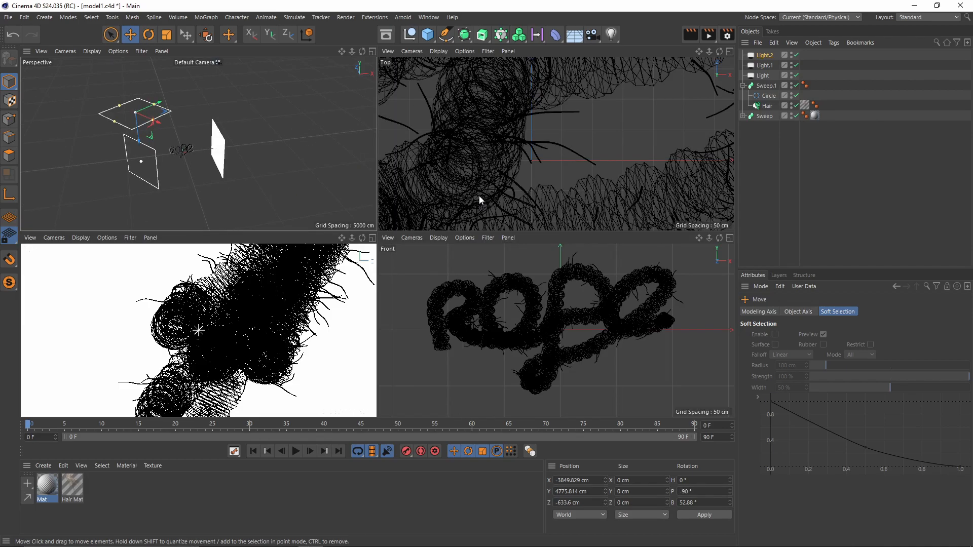
click(148, 35)
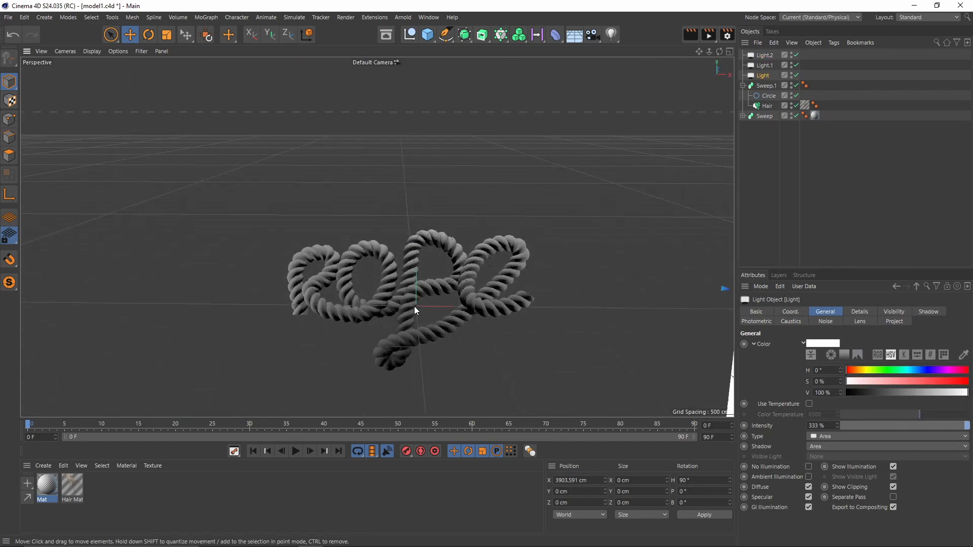
click(117, 51)
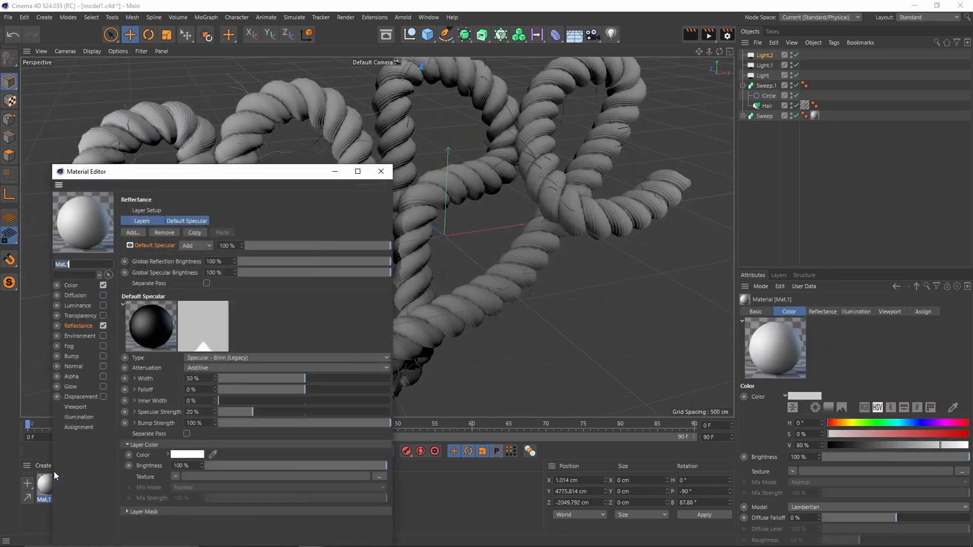
- Create Mat.1 and assign it to the Sweep.1 hair-strand rope
click(380, 172)
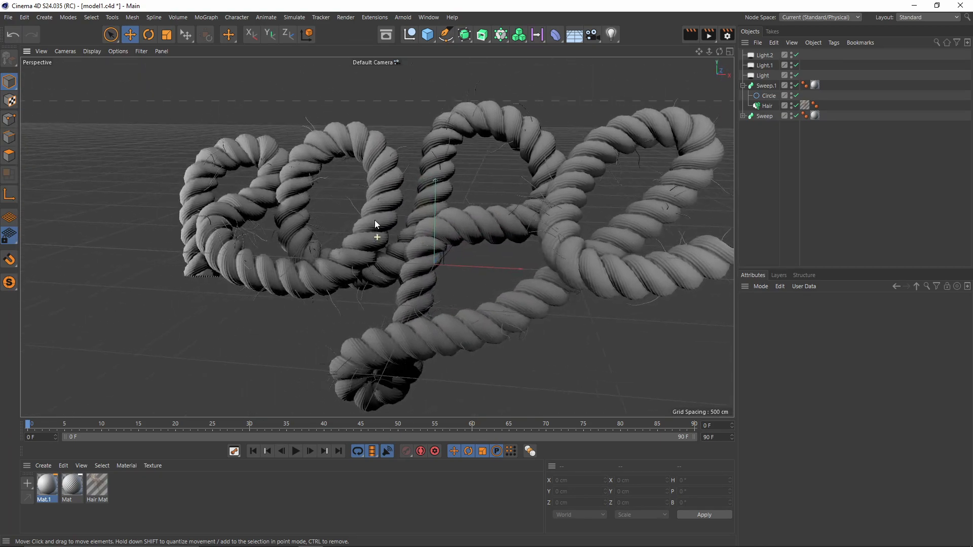
drag(375, 236, 275, 215)
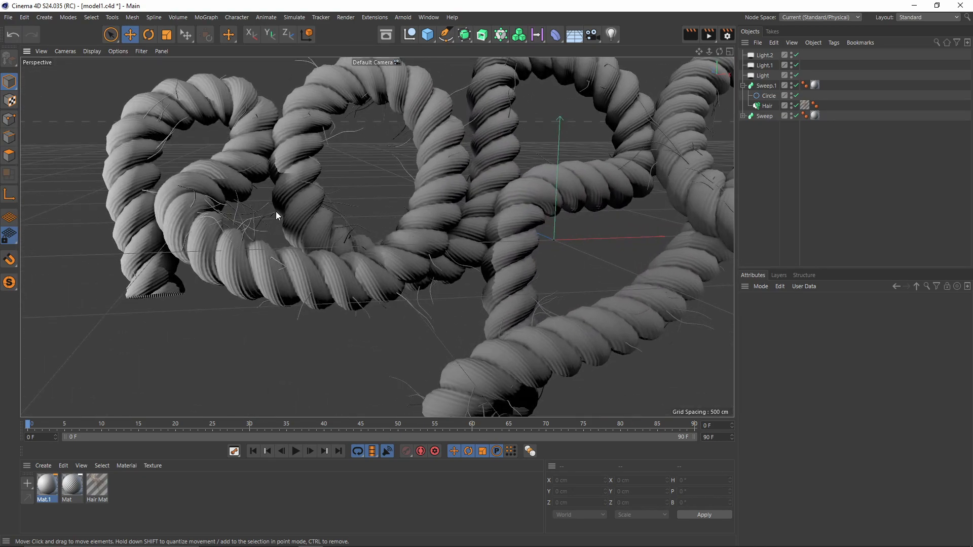
drag(276, 215, 298, 191)
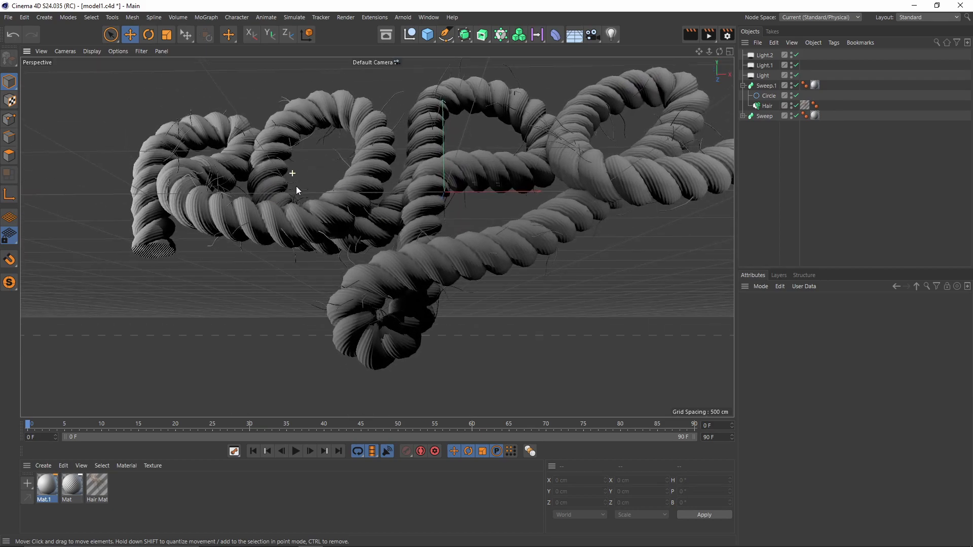